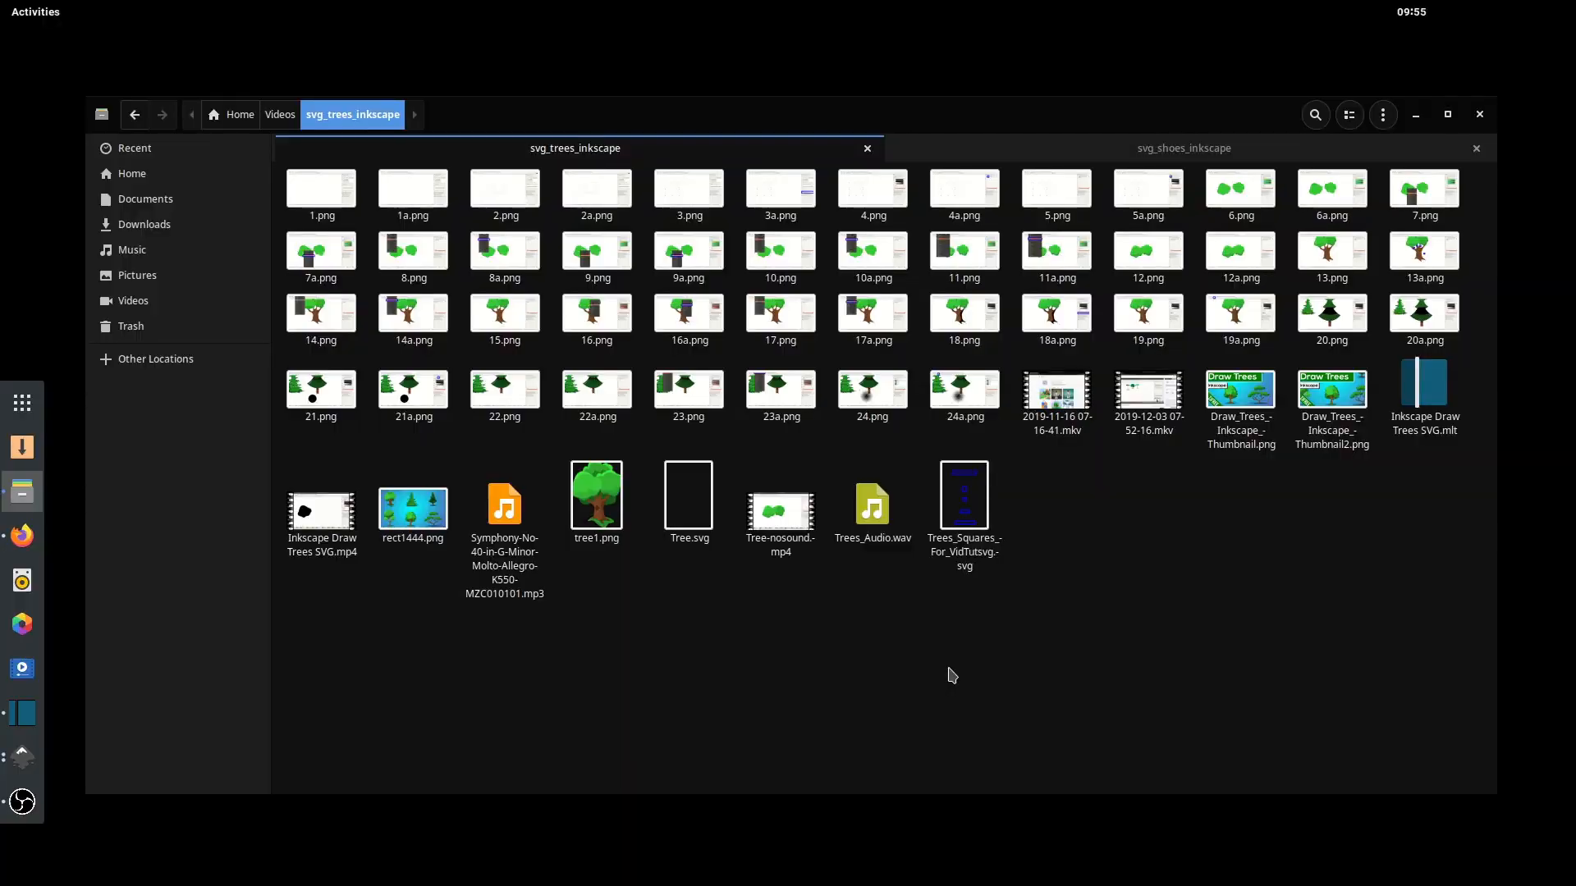
{"action": "mouse_move", "coordinate": [686, 625]}
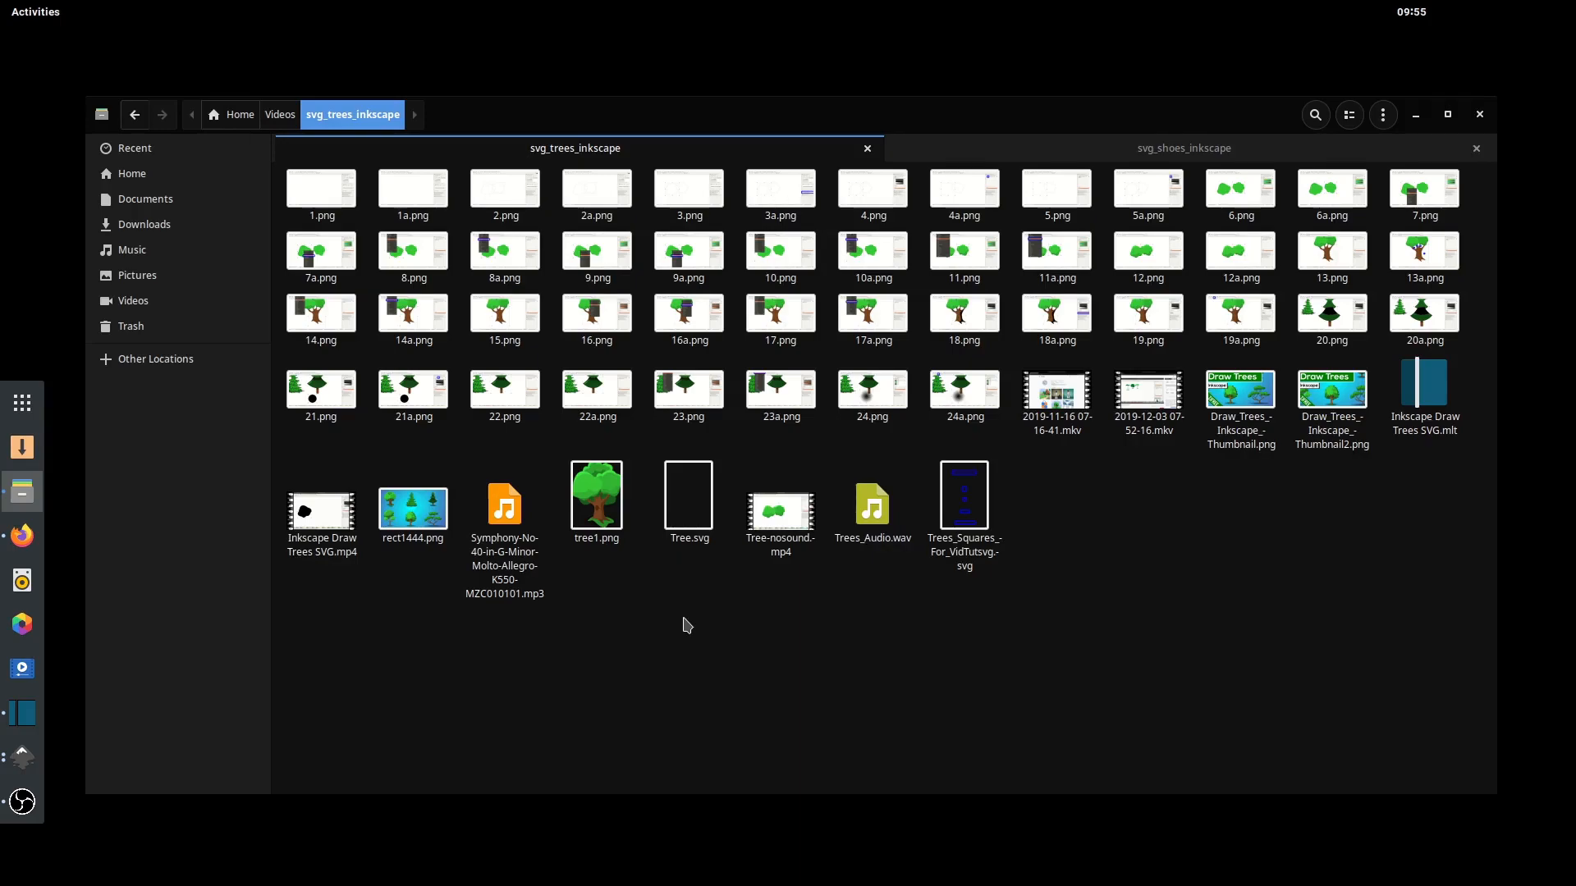
- Open Tree.svg from the svg_trees_inkscape folder in Inkscape
{"action": "left_click", "coordinate": [687, 496]}
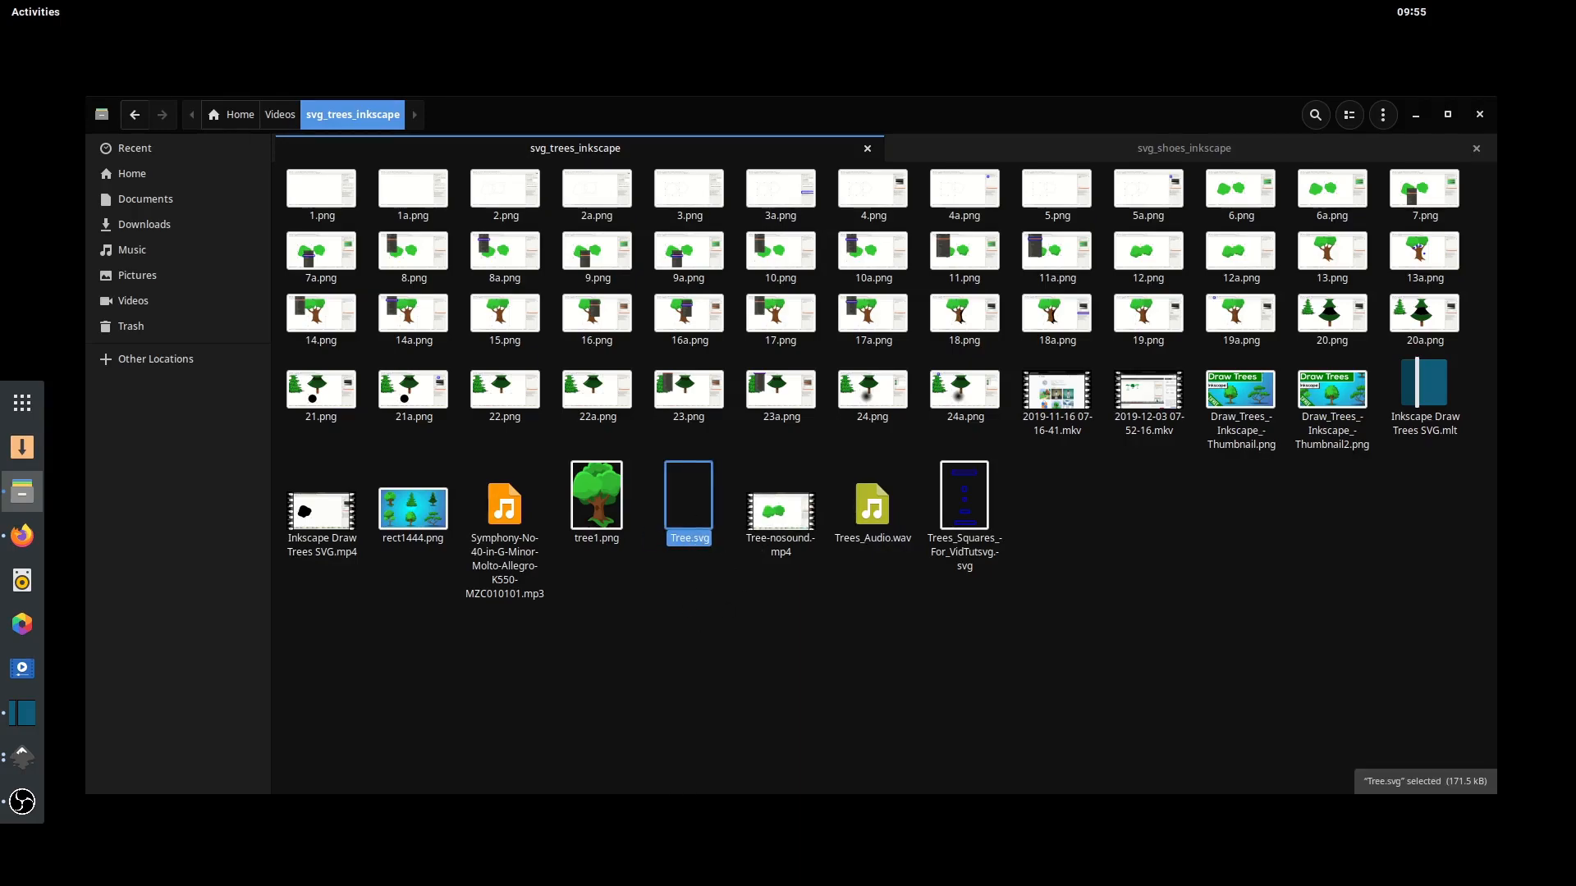
{"action": "double_click", "coordinate": [687, 499]}
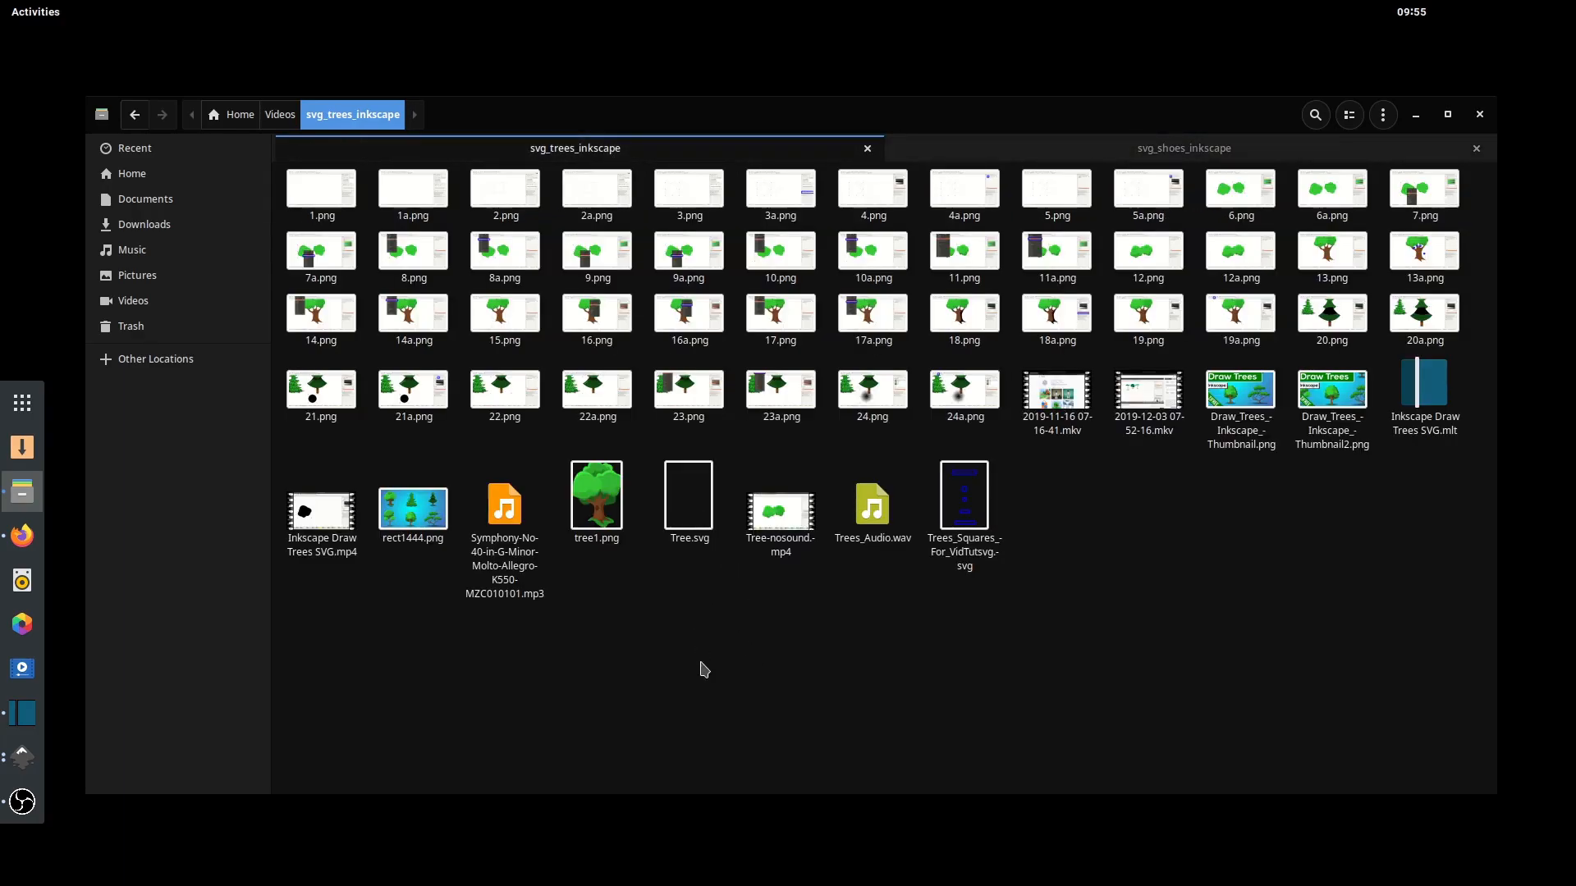
{"action": "mouse_move", "coordinate": [699, 629]}
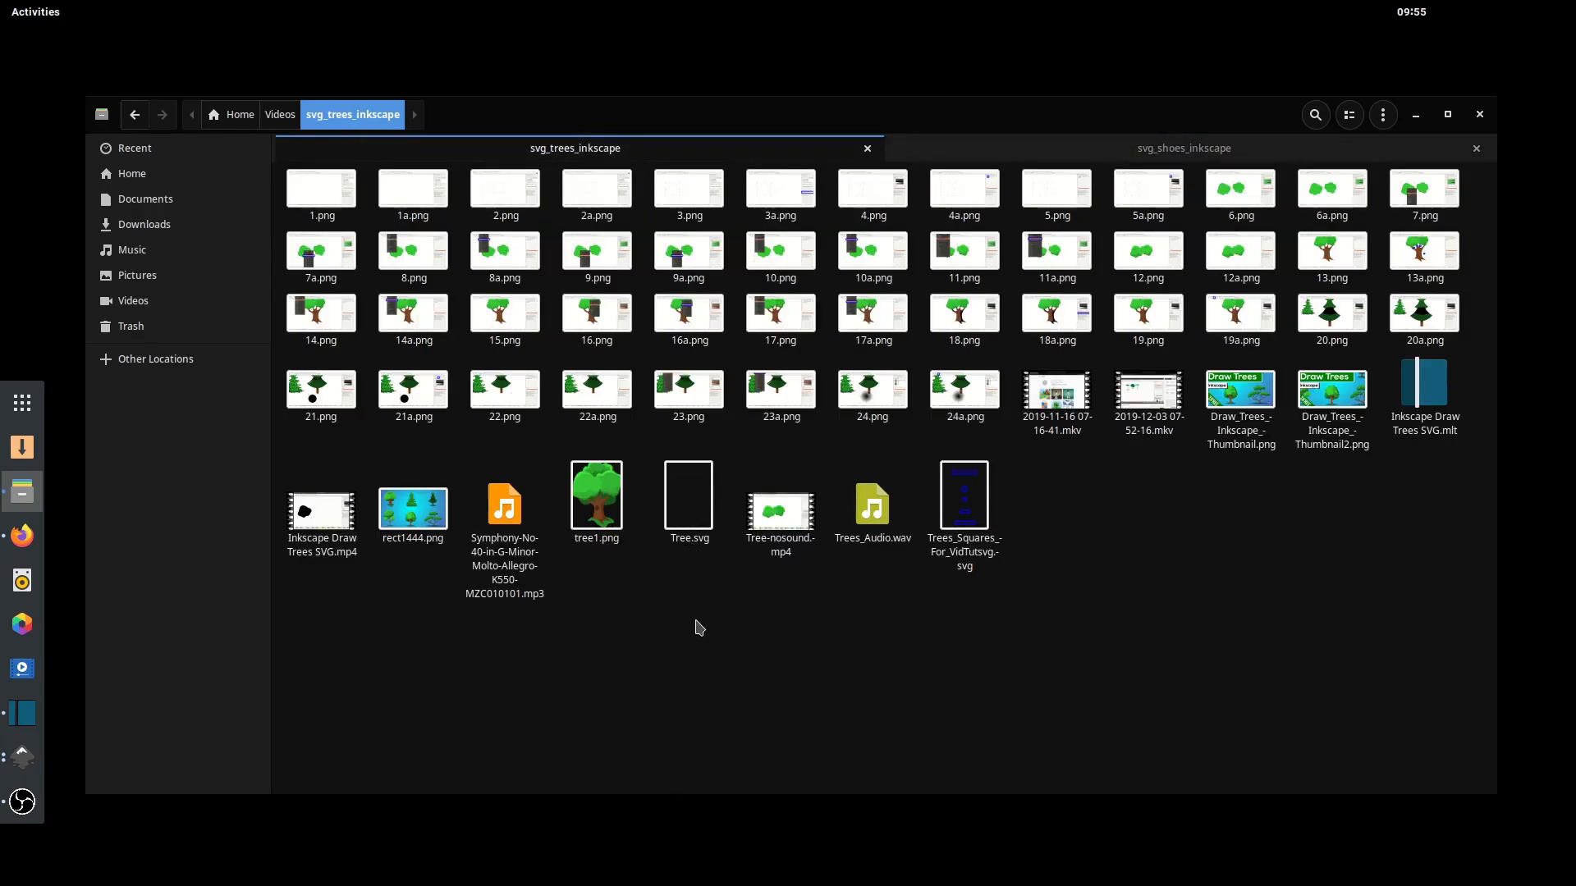
{"action": "mouse_move", "coordinate": [725, 544]}
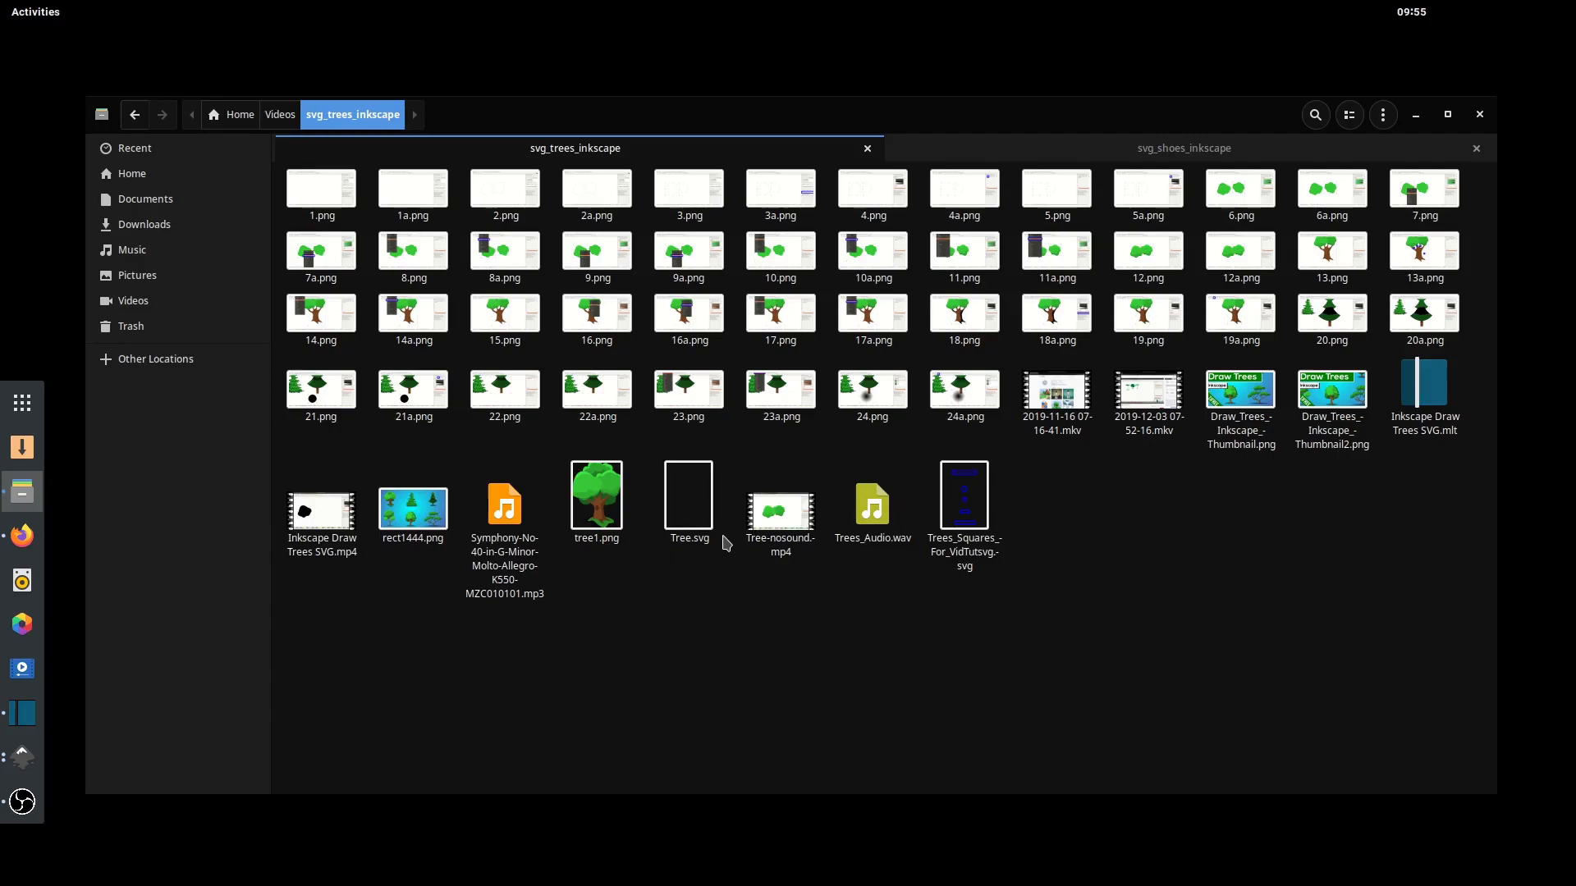
{"action": "mouse_move", "coordinate": [20, 756]}
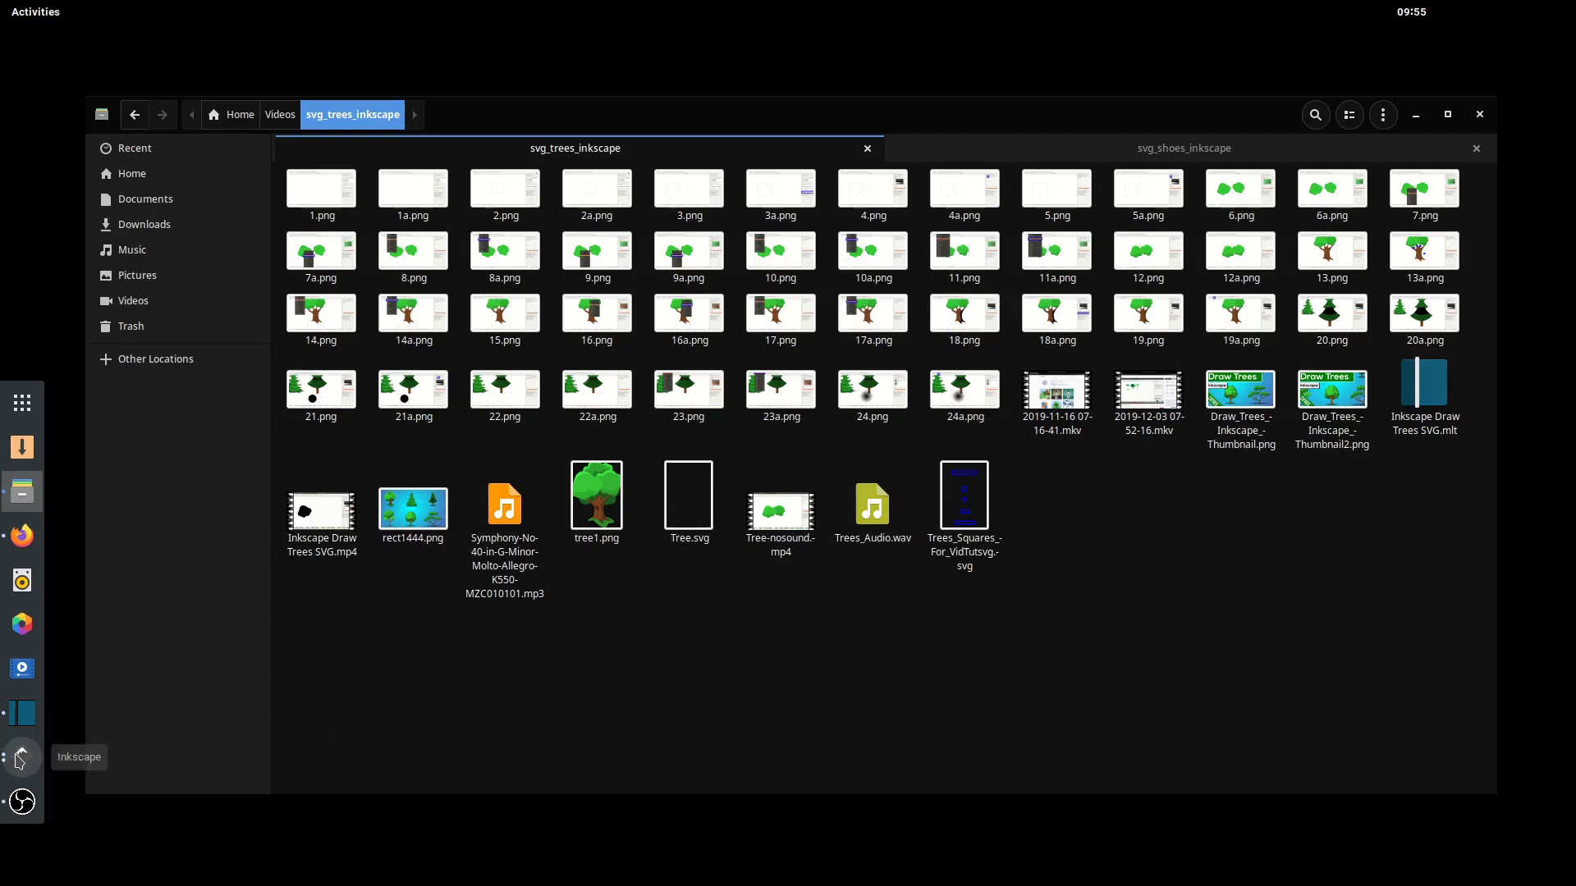
{"action": "double_click", "coordinate": [688, 485]}
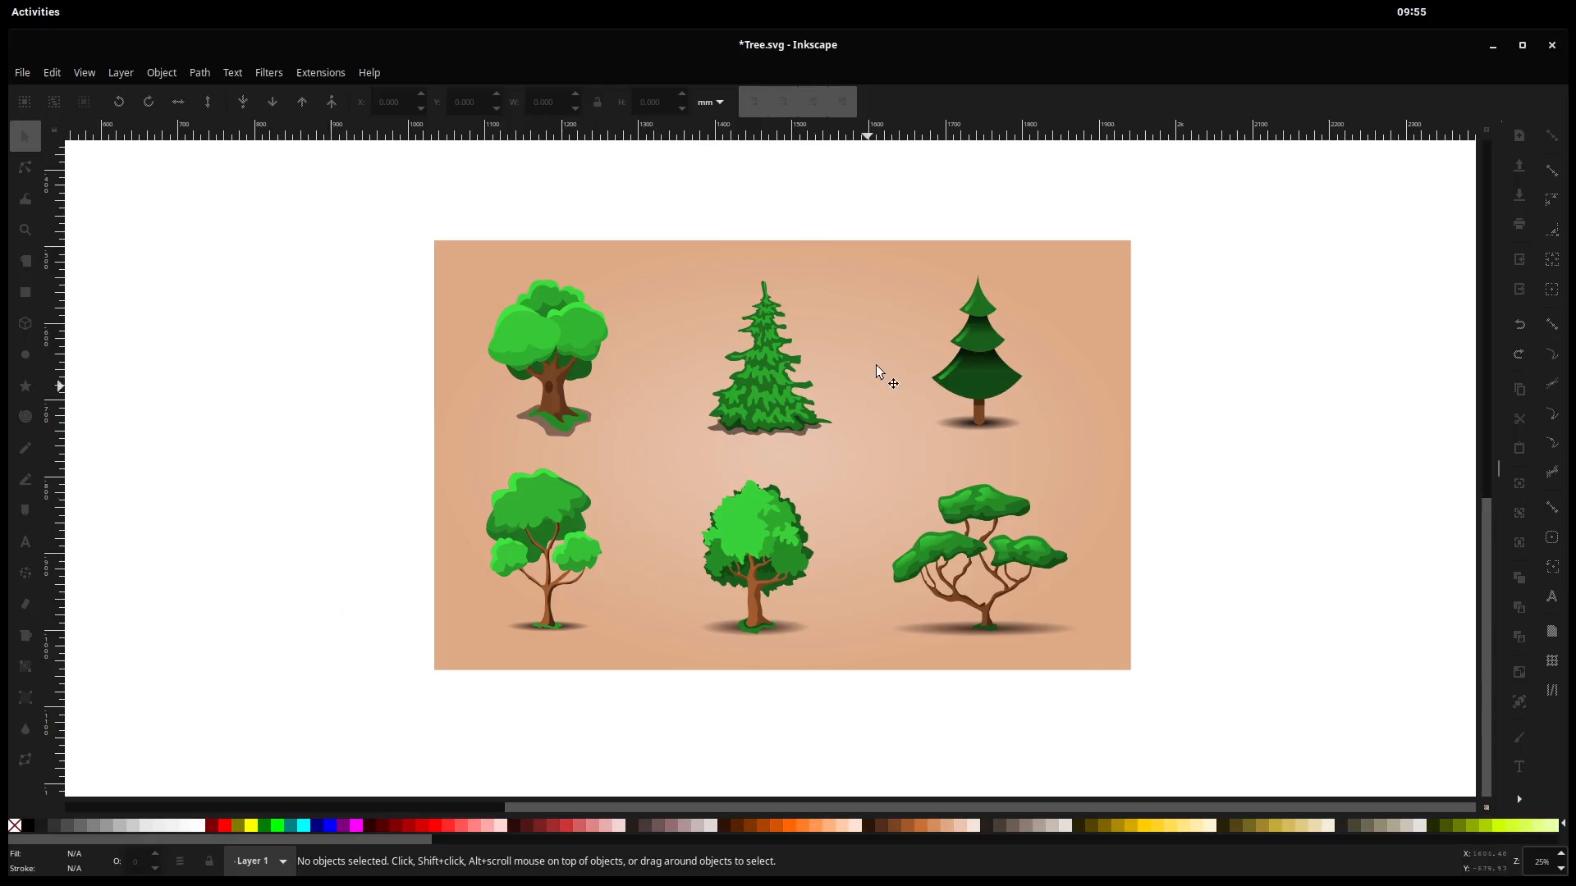
{"action": "mouse_move", "coordinate": [790, 407]}
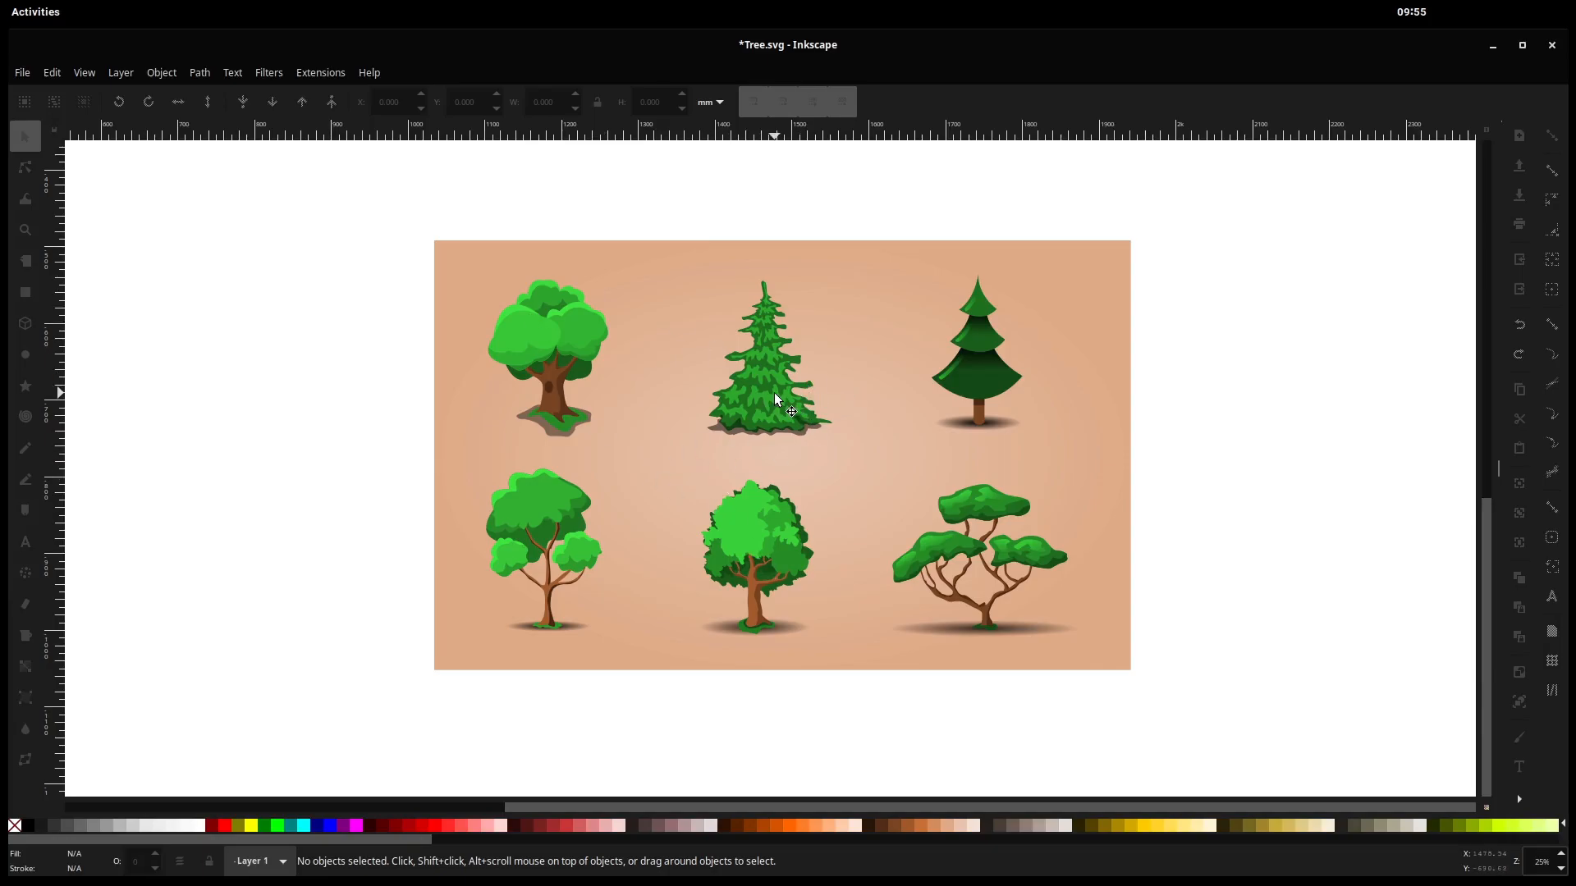
- Bring up Document Properties and turn on Show page border
{"action": "left_click", "coordinate": [20, 72]}
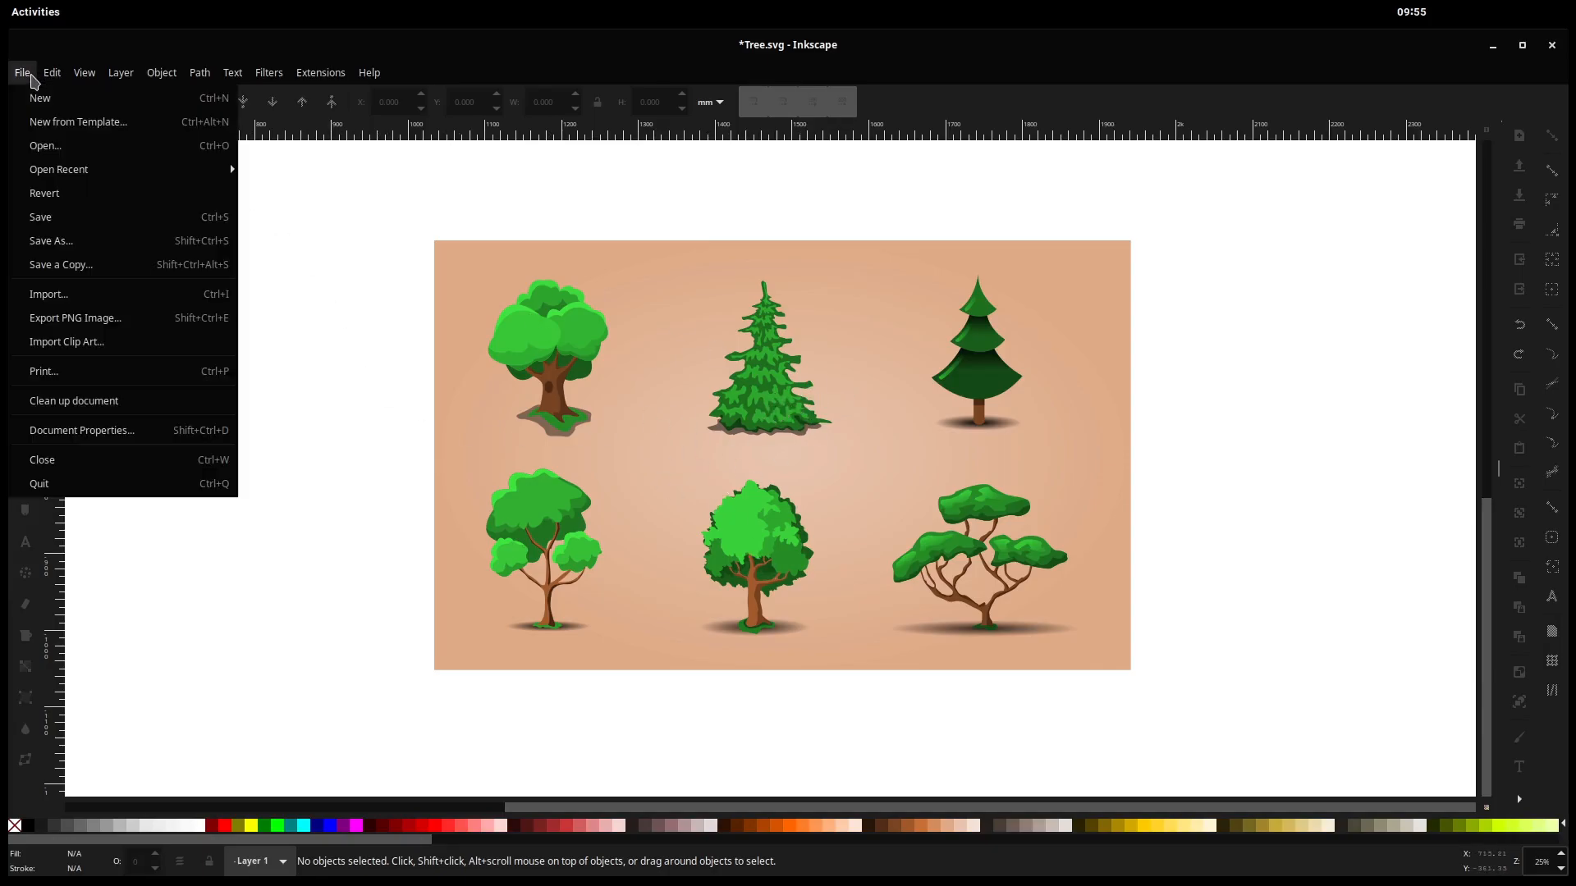
{"action": "left_click", "coordinate": [81, 430]}
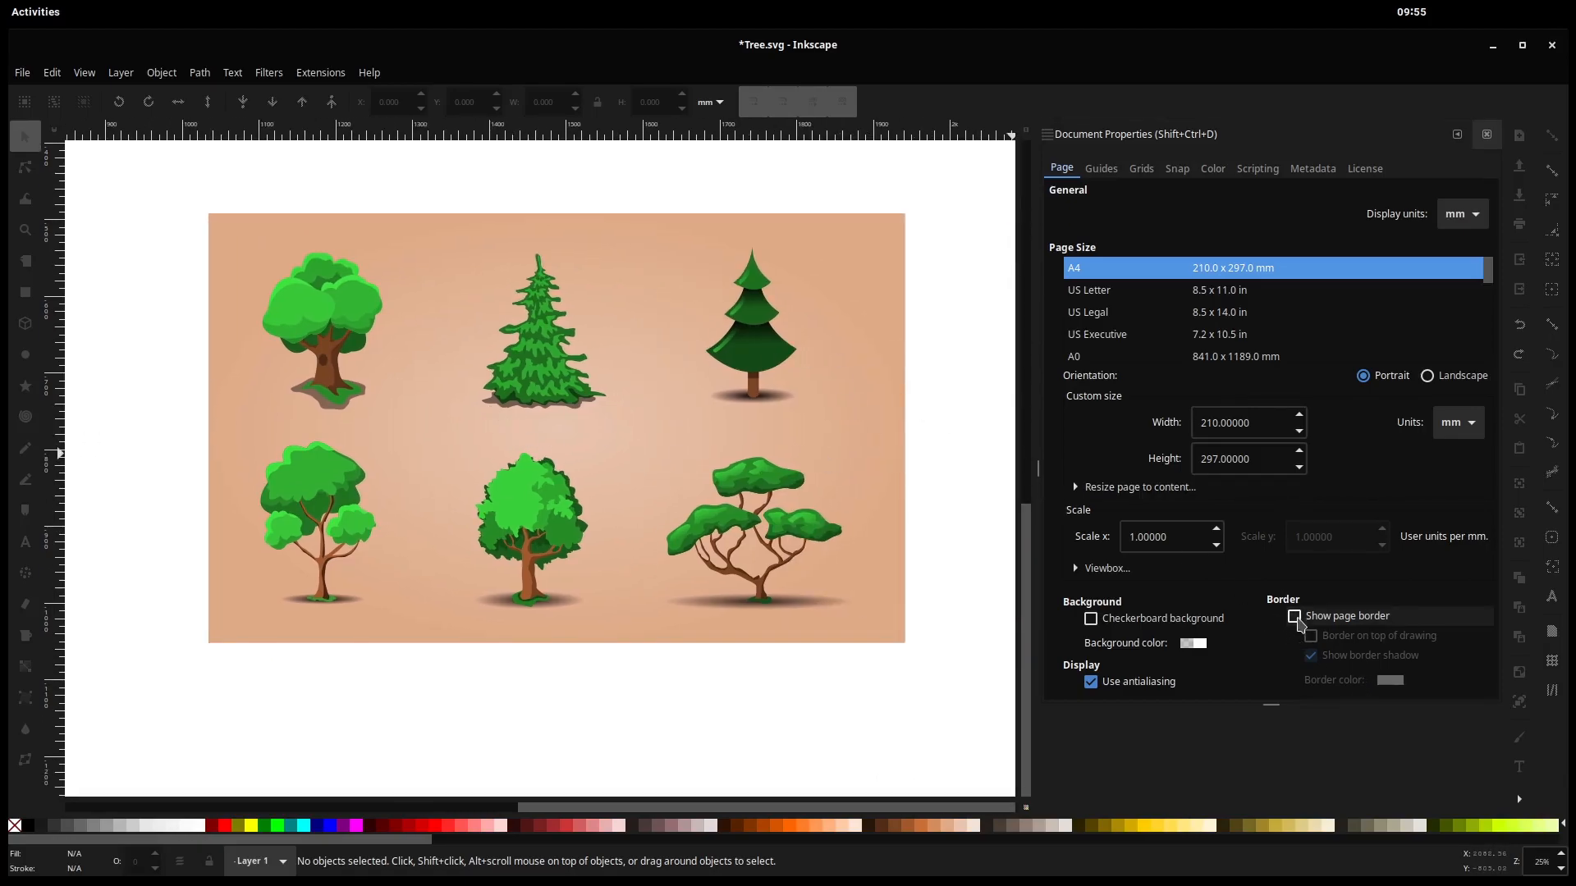
{"action": "left_click", "coordinate": [1295, 615]}
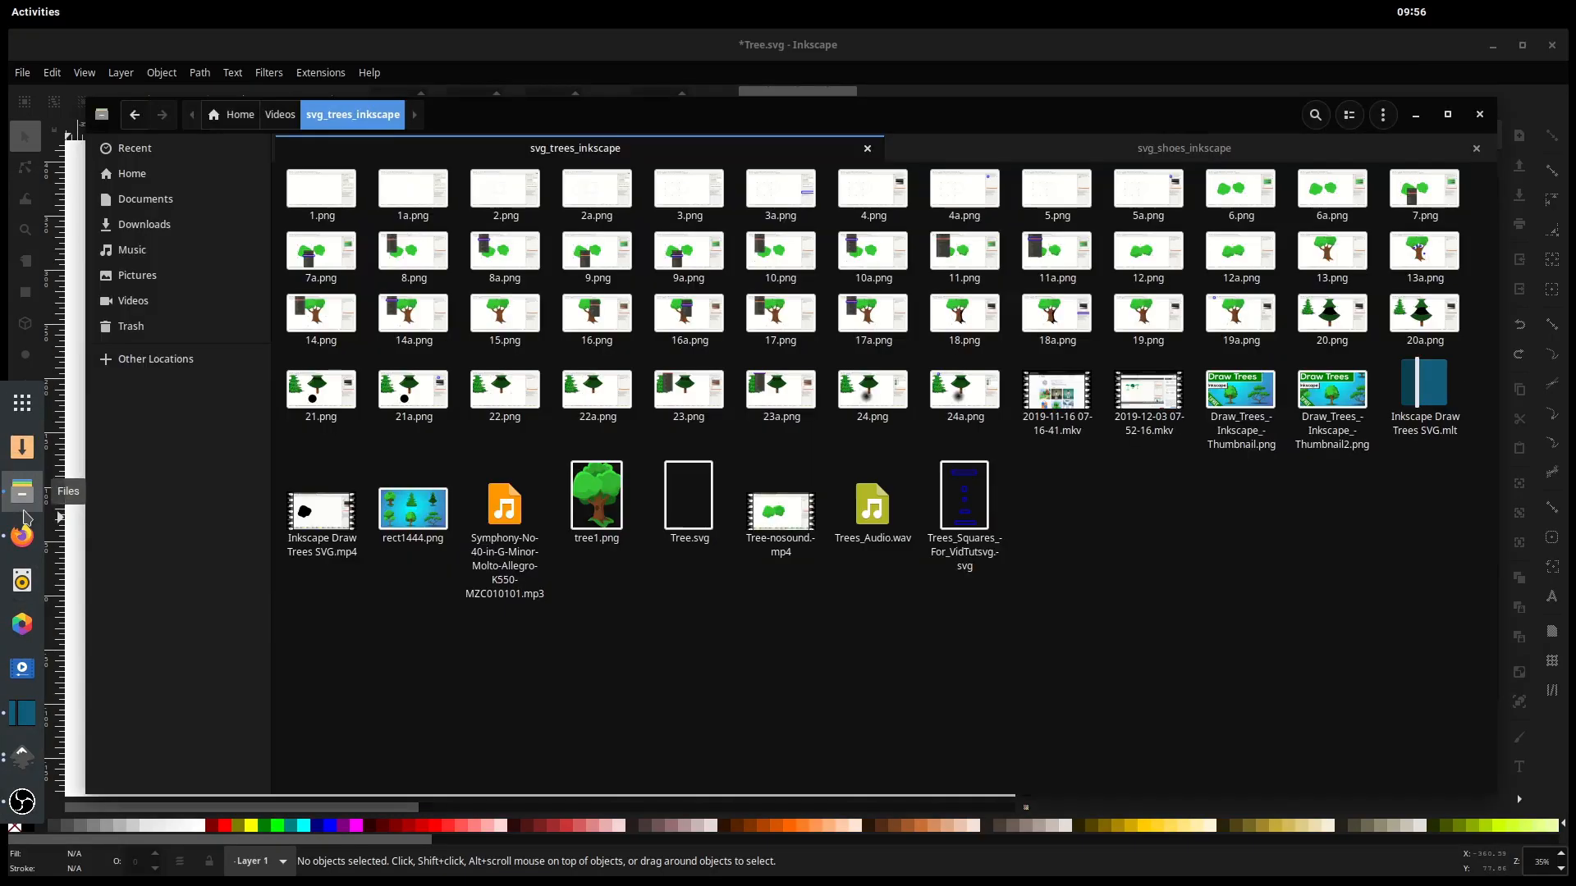
{"action": "left_click", "coordinate": [688, 496]}
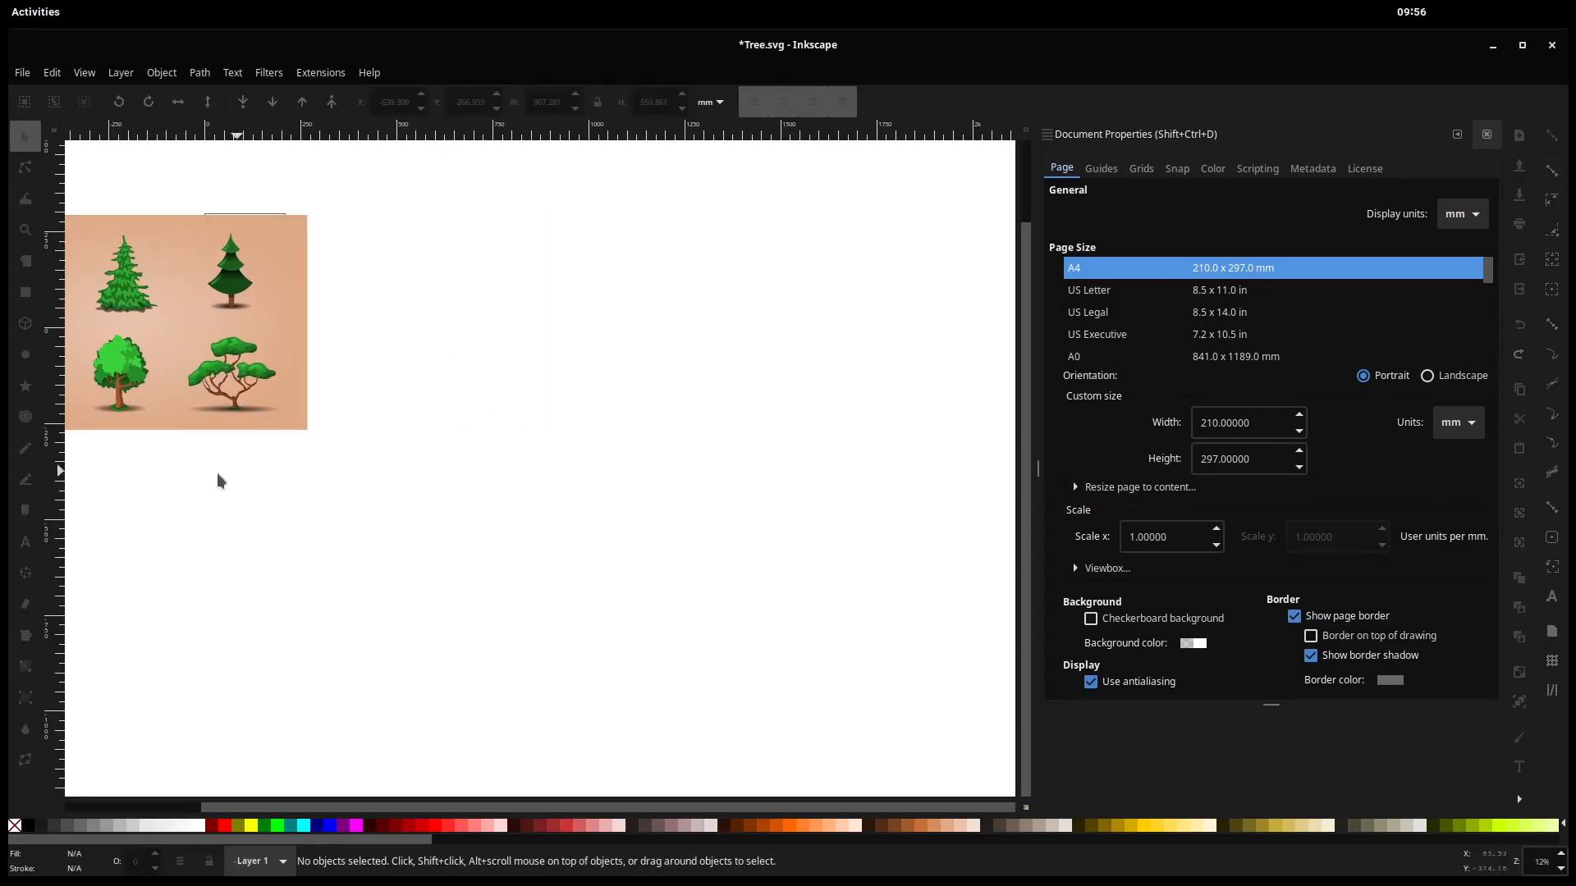
{"action": "left_click", "coordinate": [20, 73]}
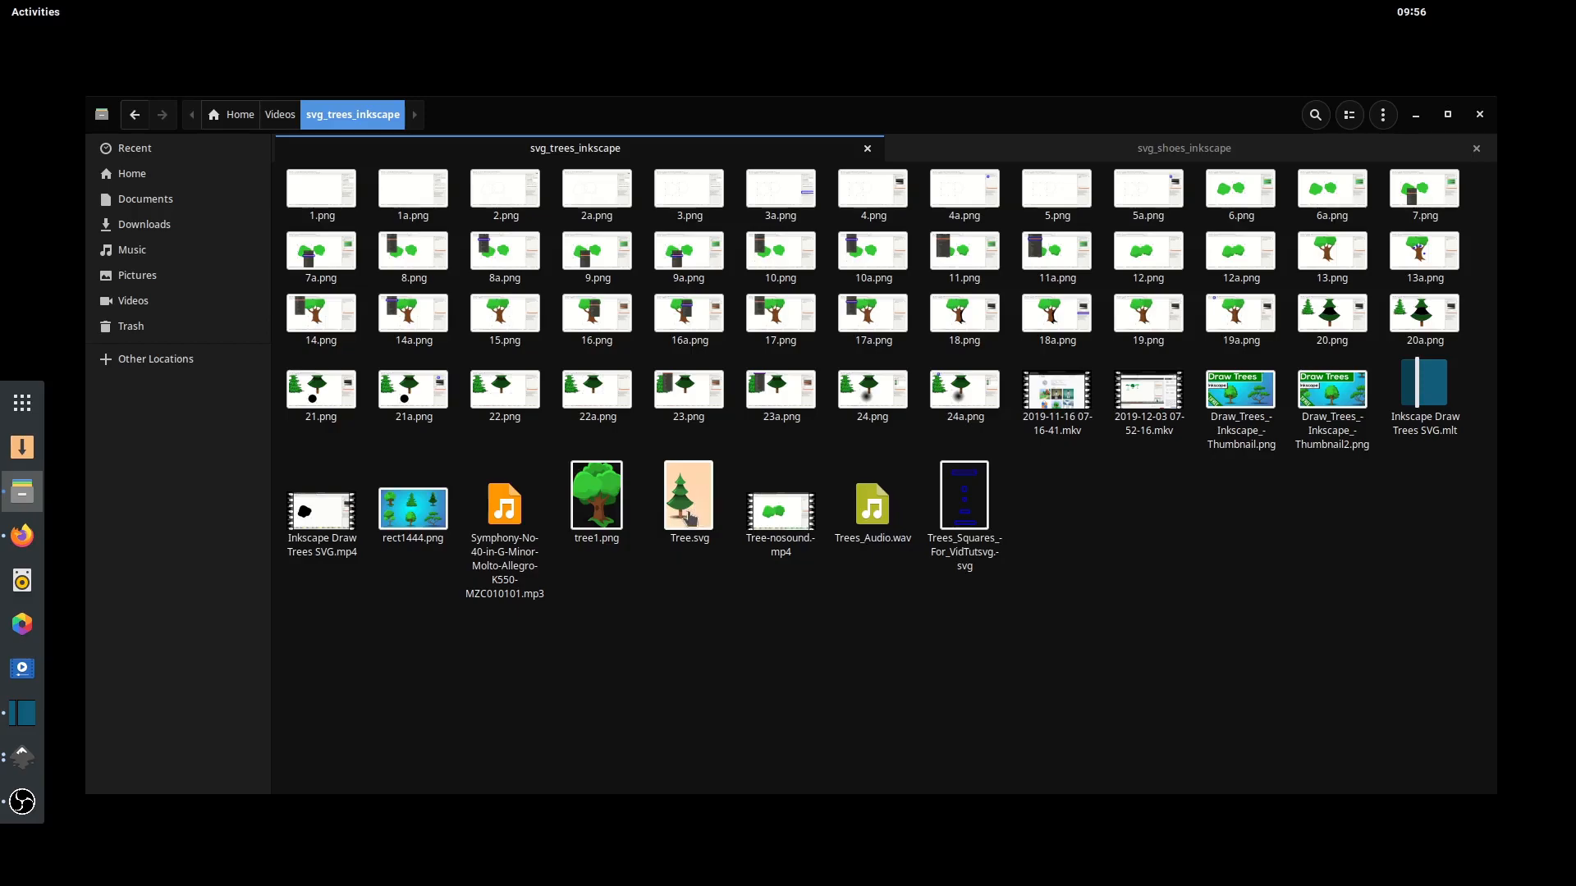
- Reopen Tree.svg from the svg_trees_inkscape folder
{"action": "double_click", "coordinate": [688, 495]}
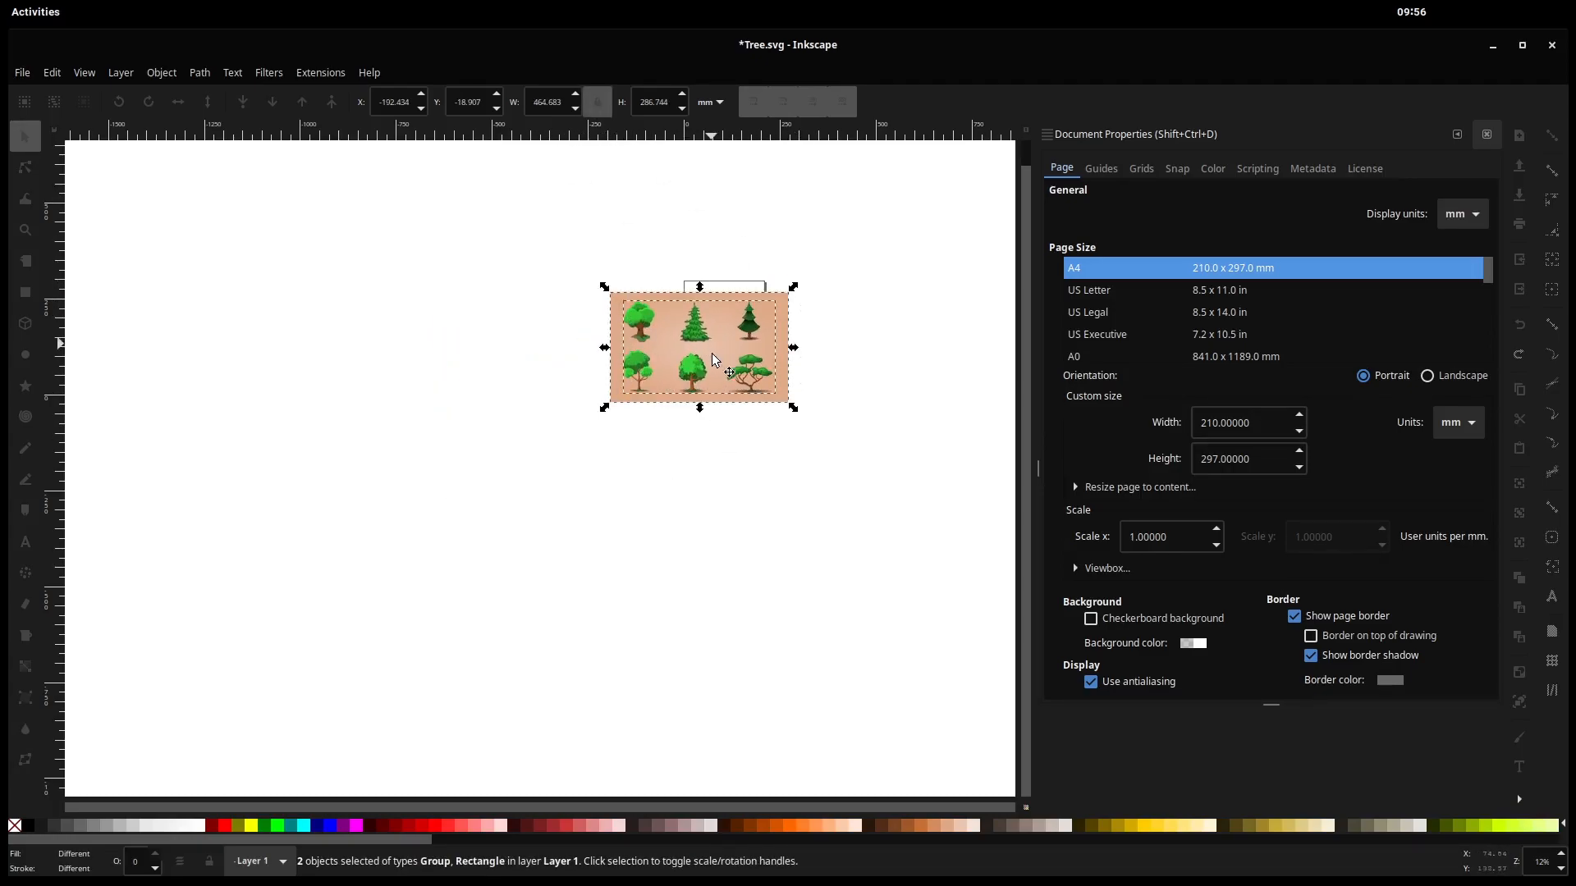
- Reposition the six trees, then set the page to 1920 × 1080 px
{"action": "left_click_drag", "start_coordinate": [699, 346], "coordinate": [527, 442]}
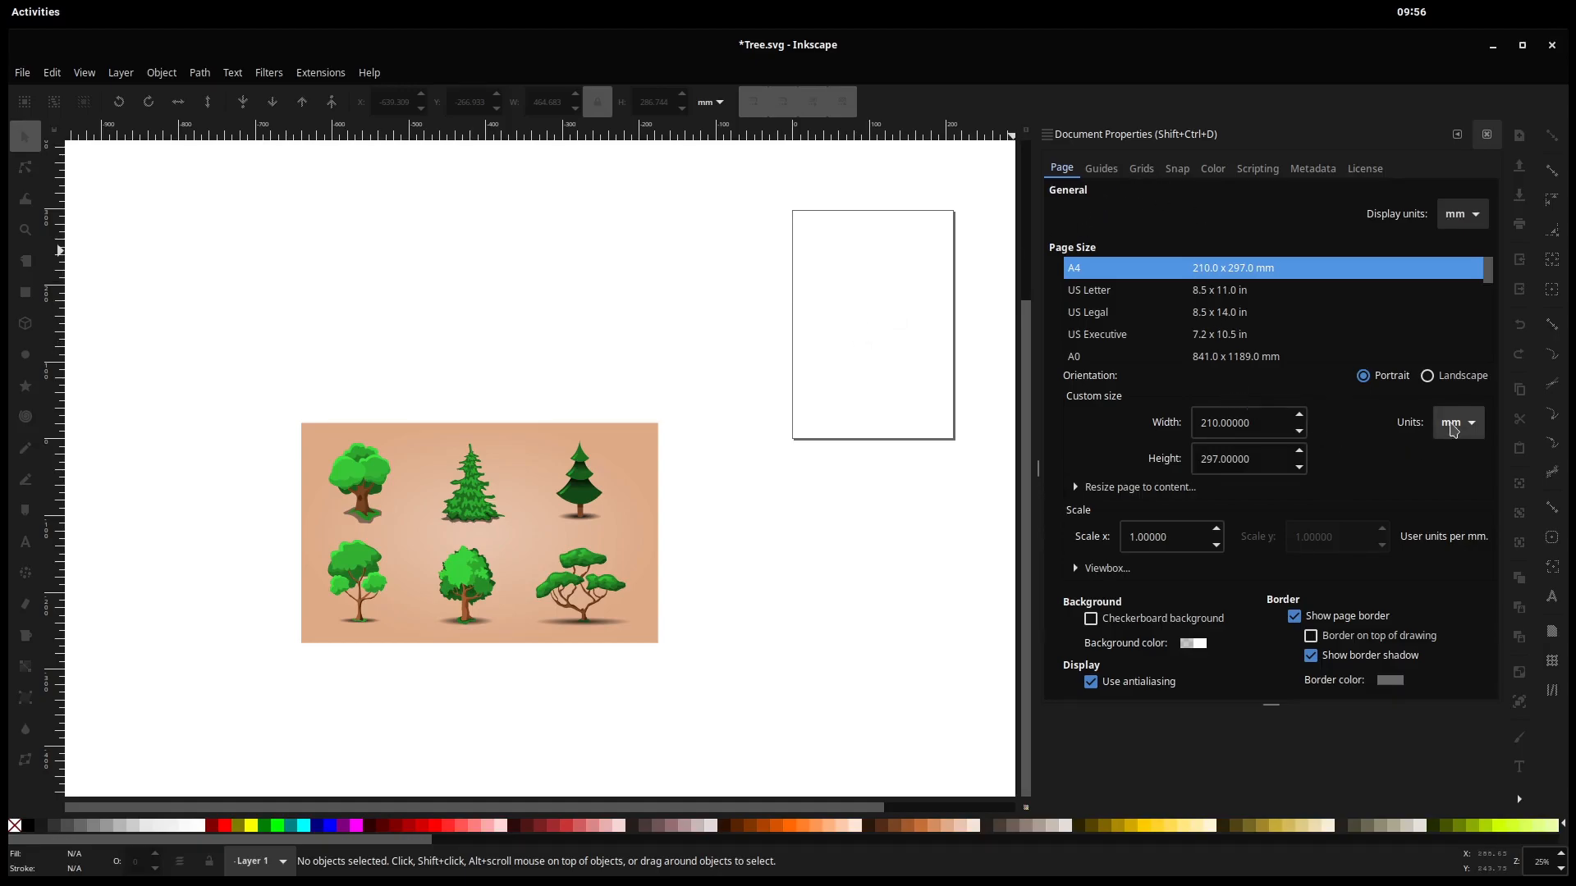
{"action": "left_click", "coordinate": [1456, 422]}
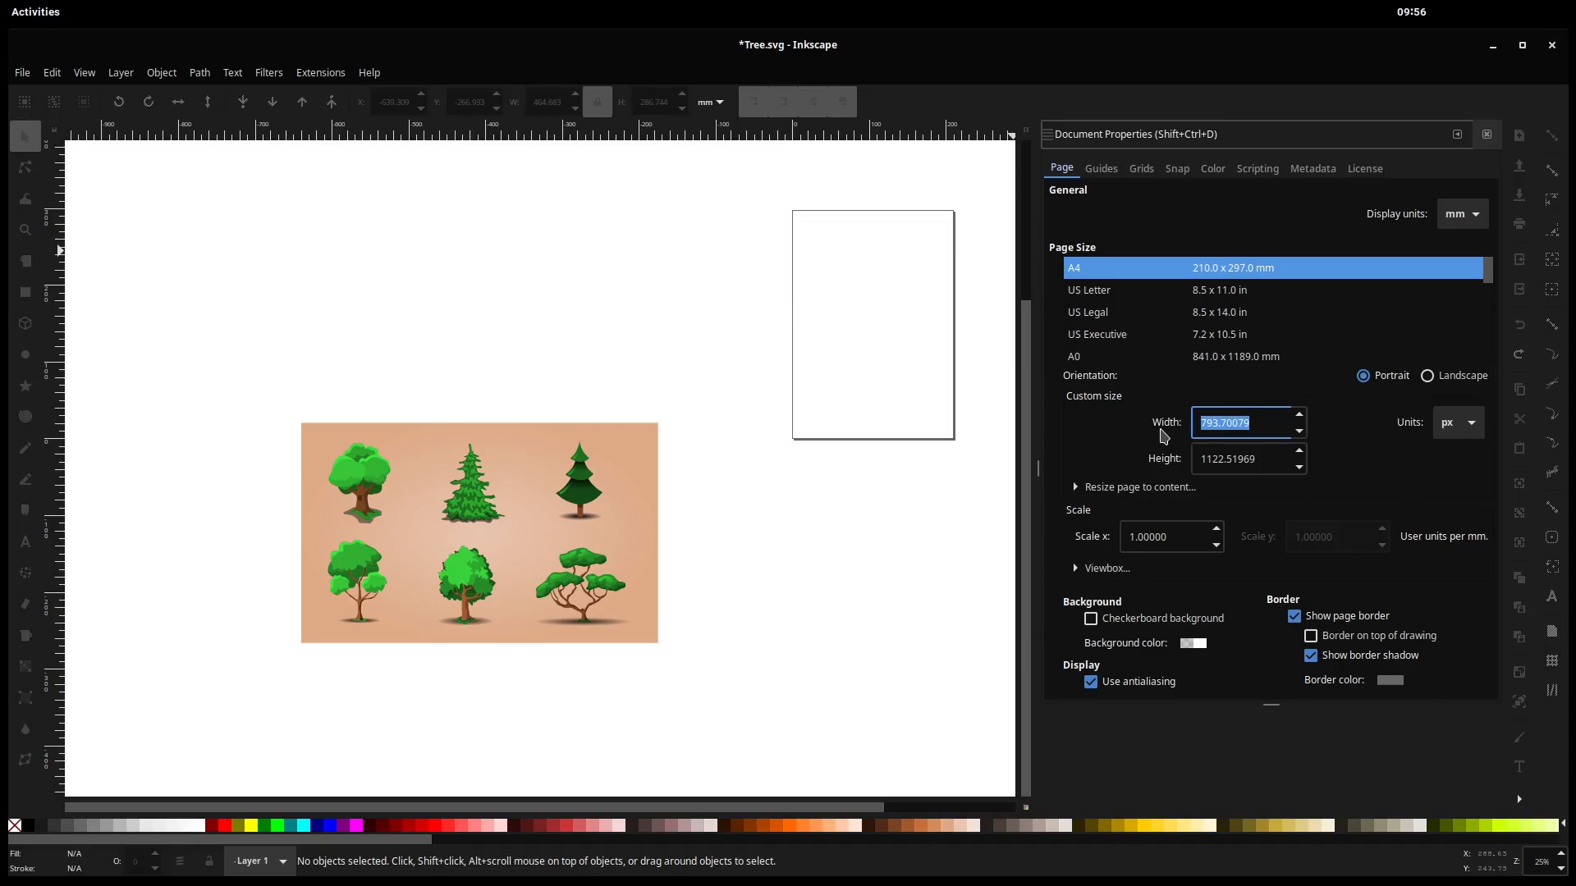
{"action": "type", "text": "1920.00000"}
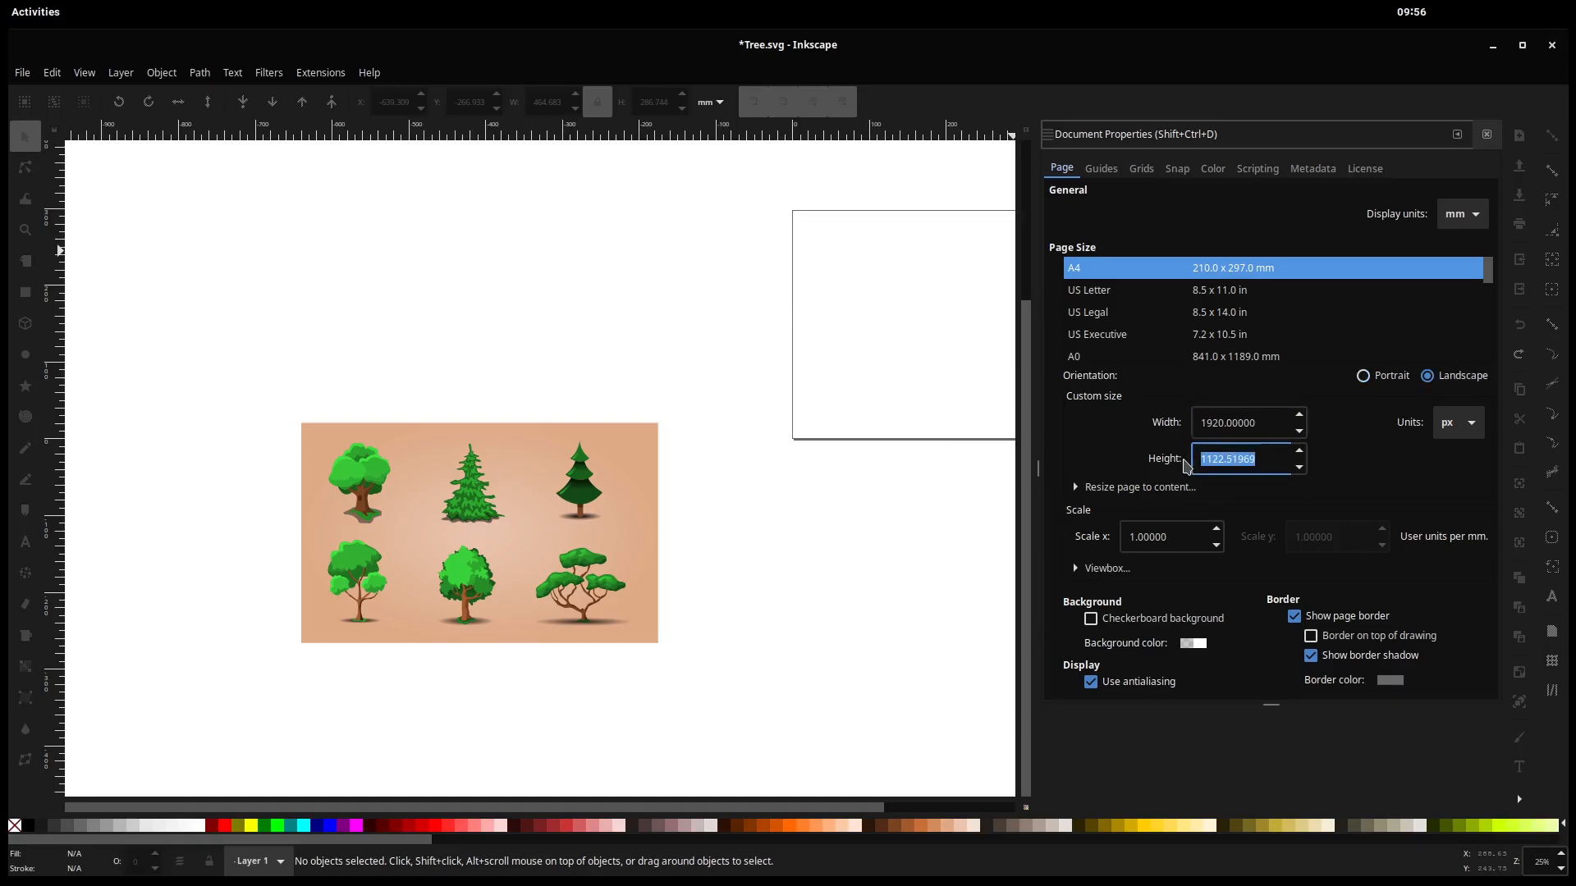
{"action": "type", "text": "1080.00000"}
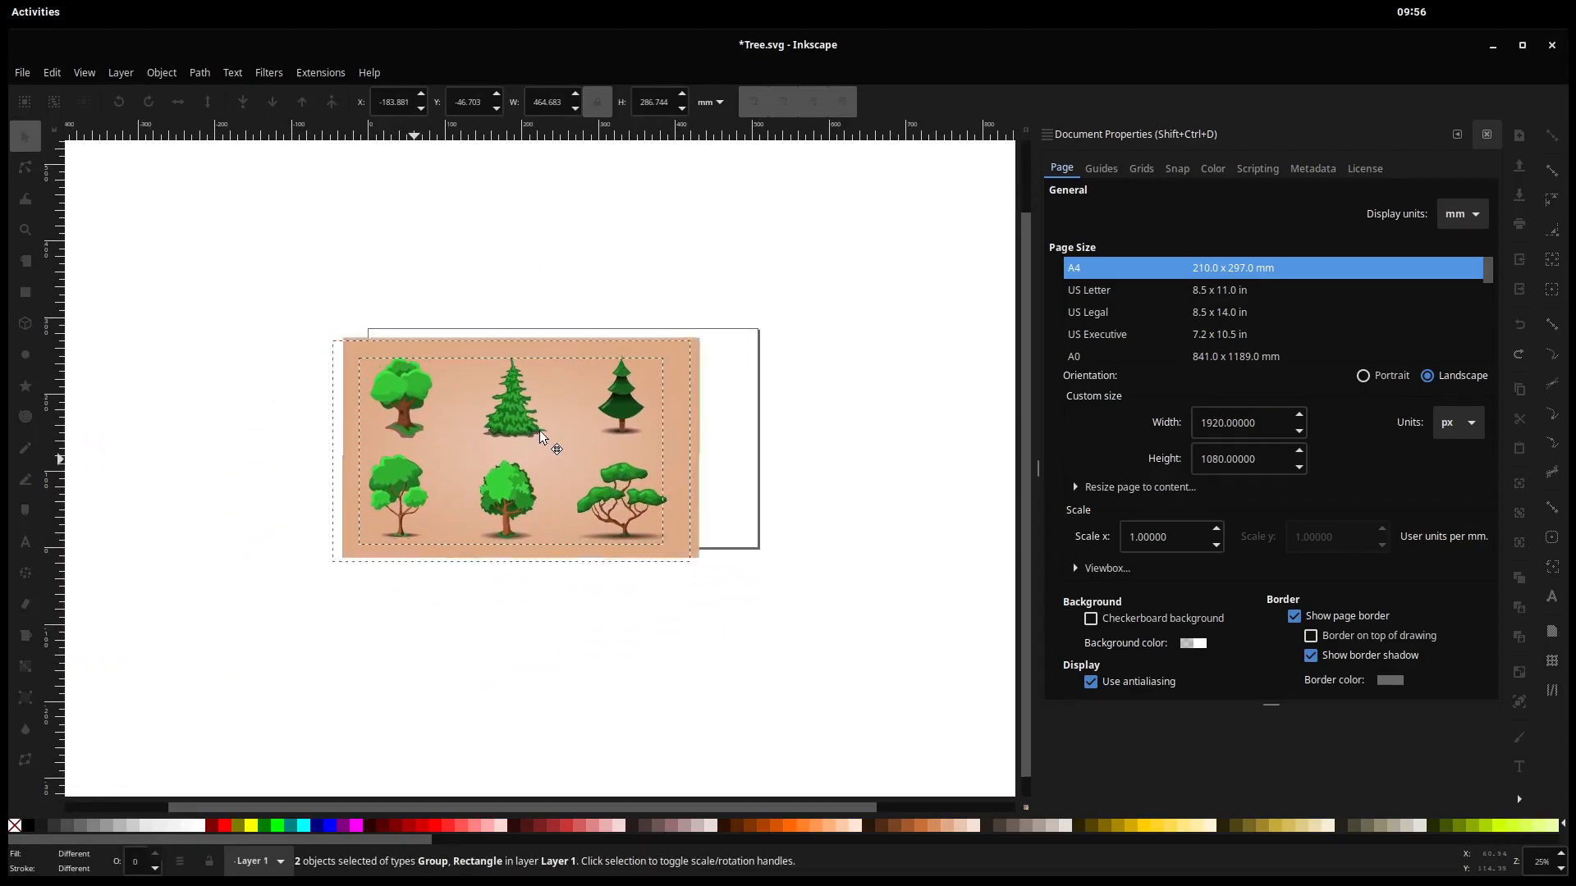
- Move the trees onto the page and size the tan background to 1920 × 1080 px, ratio unlocked
{"action": "left_click_drag", "start_coordinate": [543, 447], "coordinate": [573, 436]}
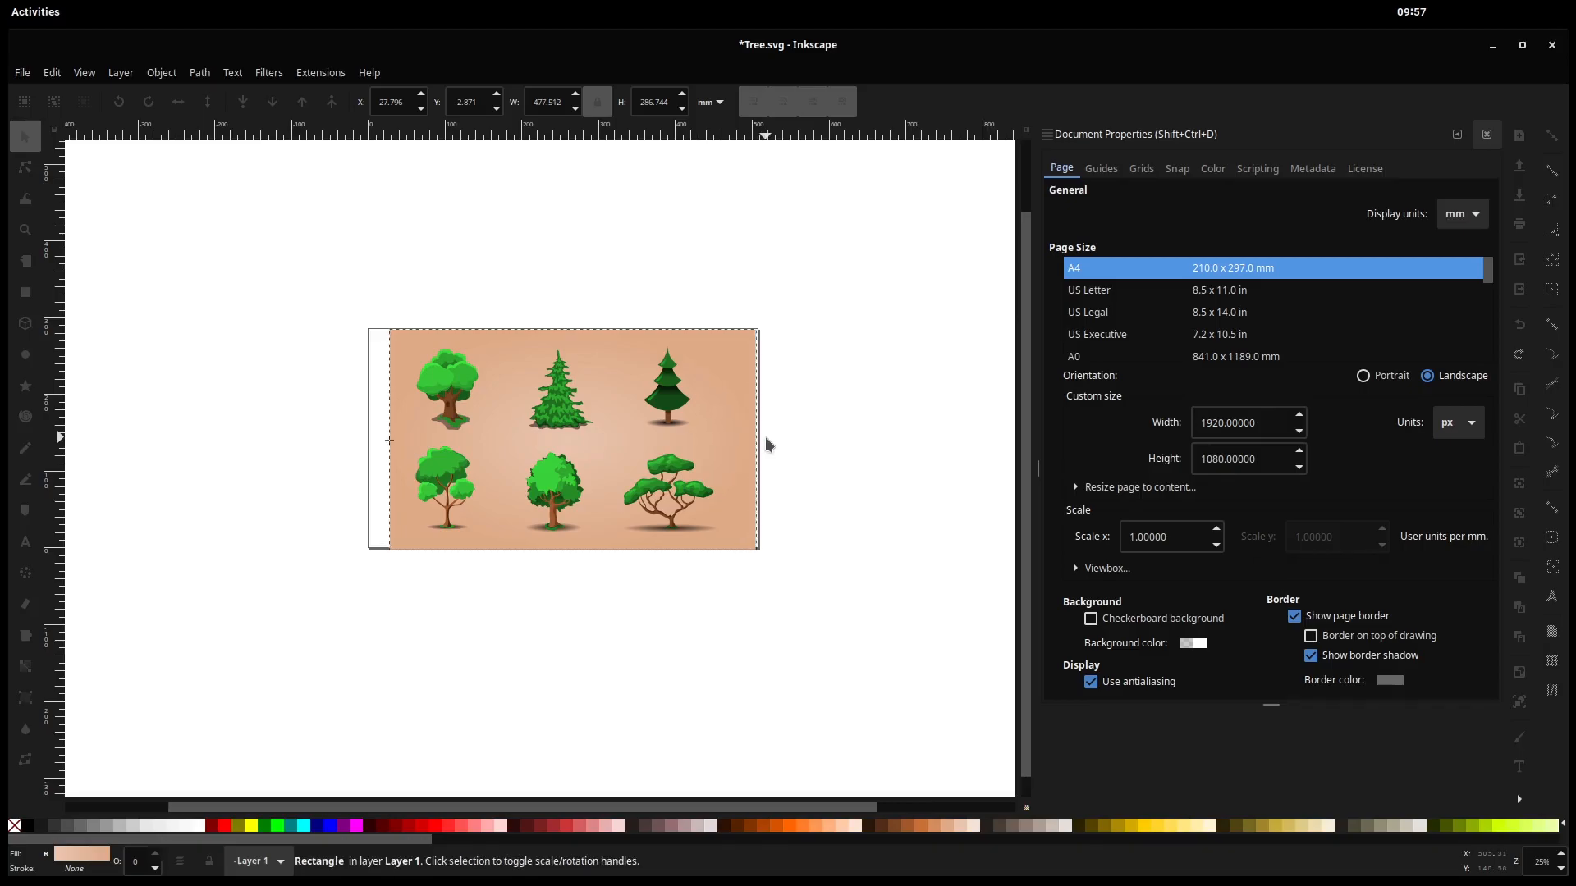
{"action": "left_click", "coordinate": [563, 440]}
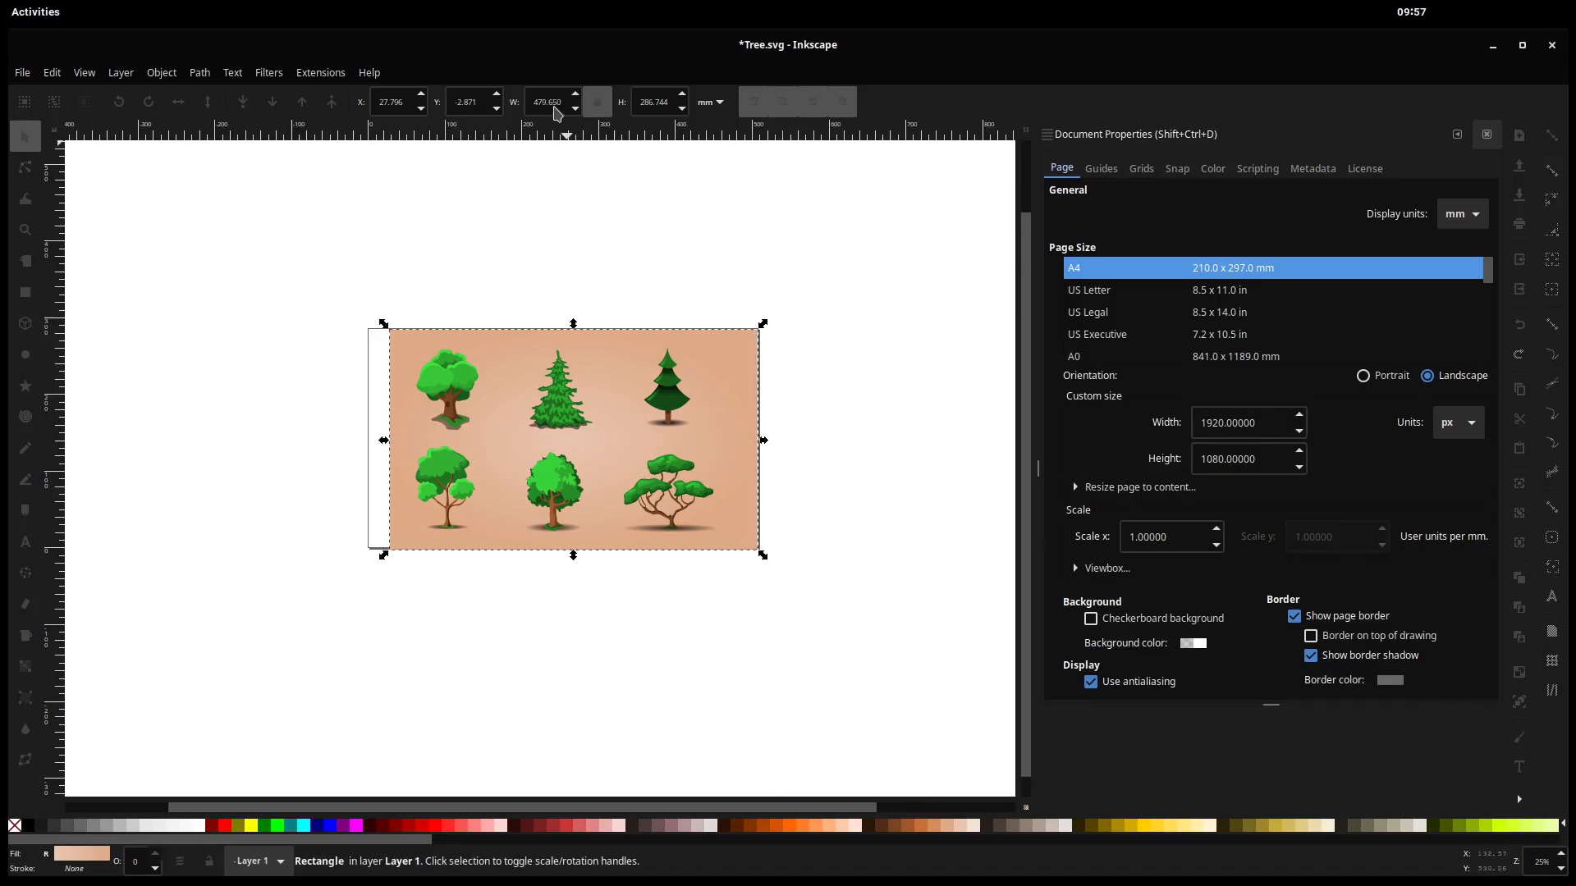
{"action": "left_click", "coordinate": [710, 102]}
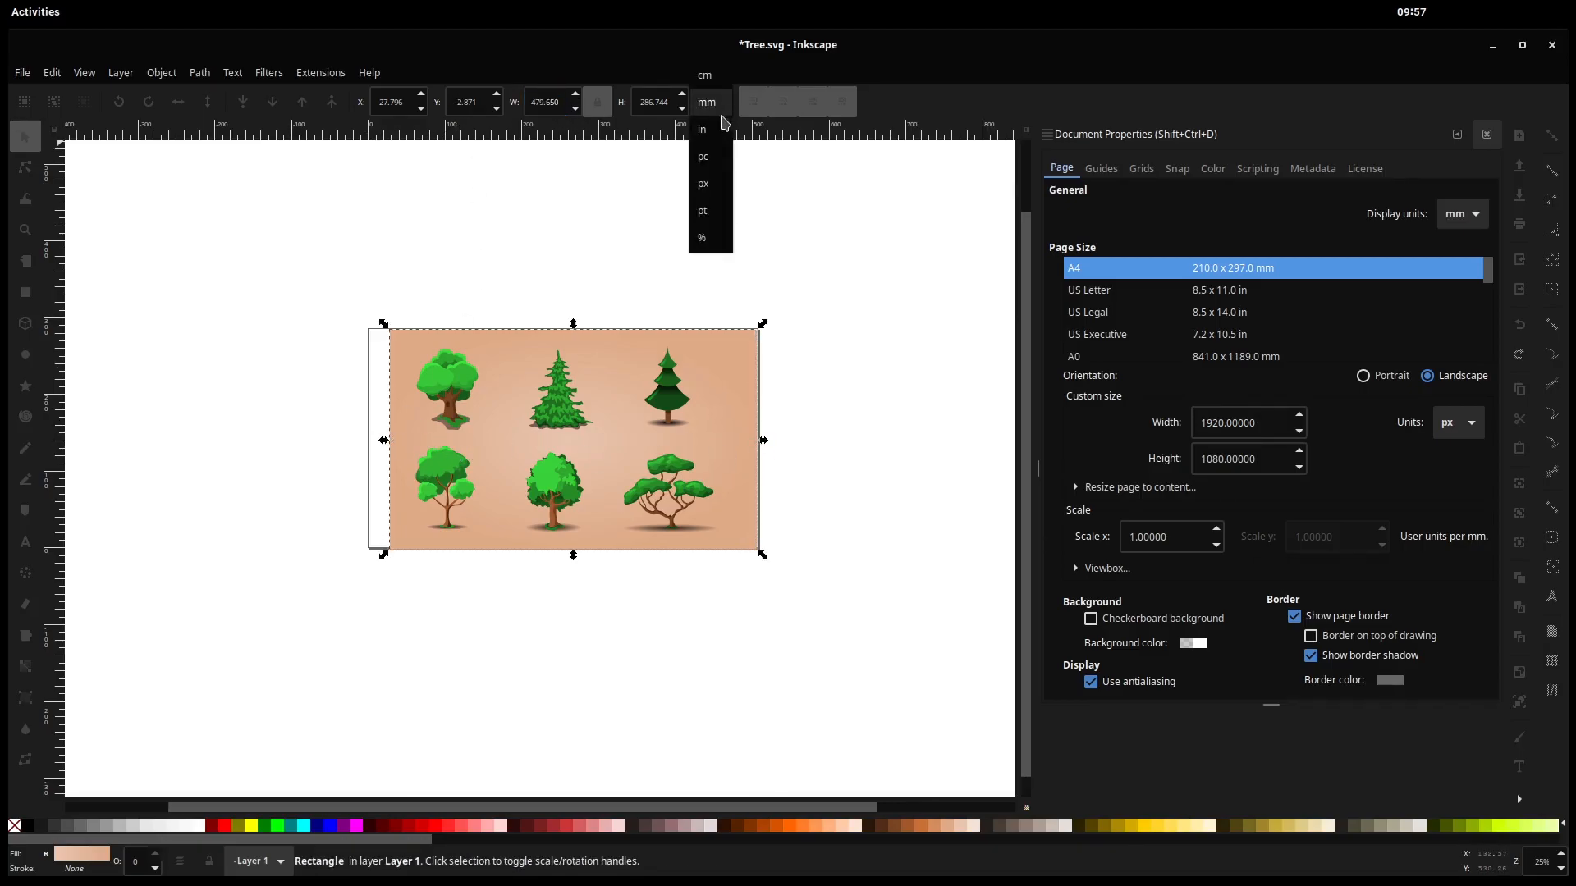
{"action": "left_click", "coordinate": [700, 182]}
{"action": "type", "text": "1920.000"}
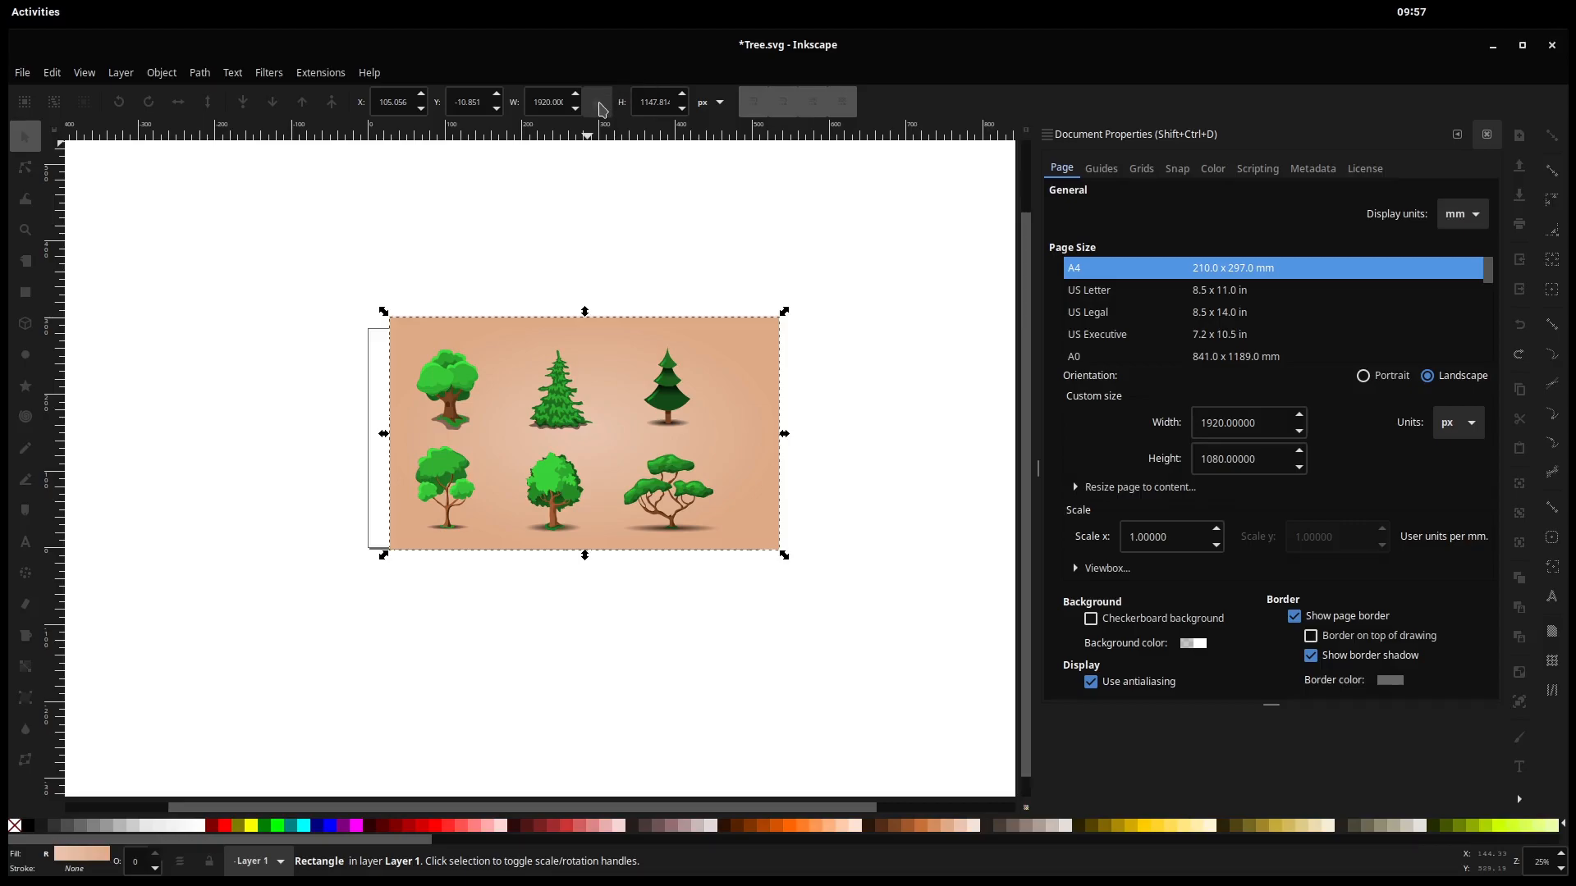
{"action": "left_click", "coordinate": [654, 102]}
{"action": "type", "text": "1080.000"}
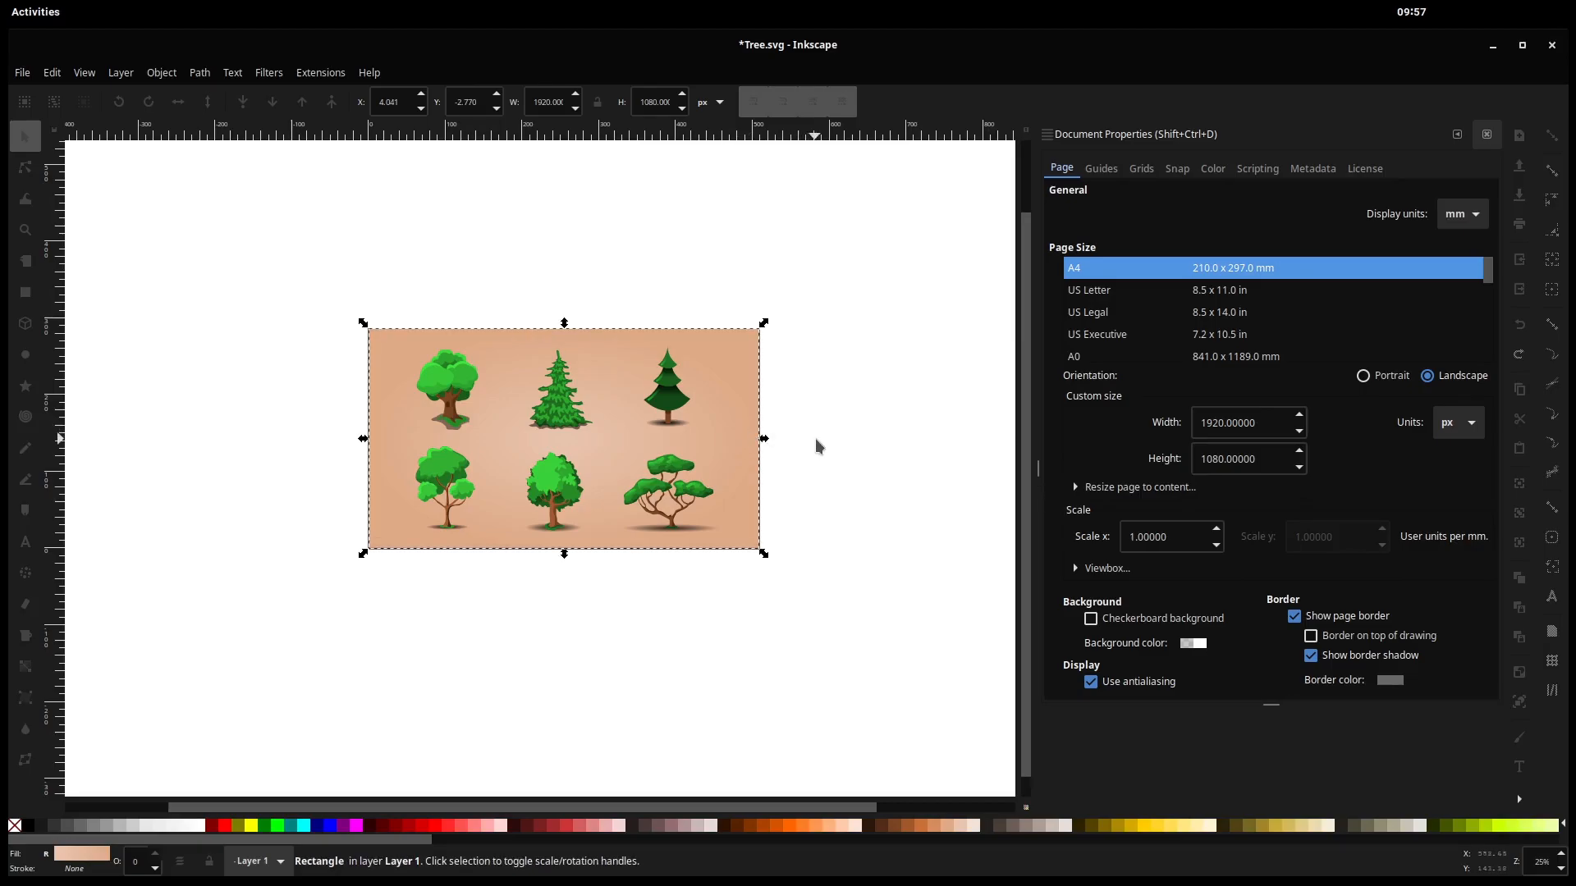
- Save Tree.svg and switch Document Properties to the License settings
{"action": "left_click", "coordinate": [20, 72]}
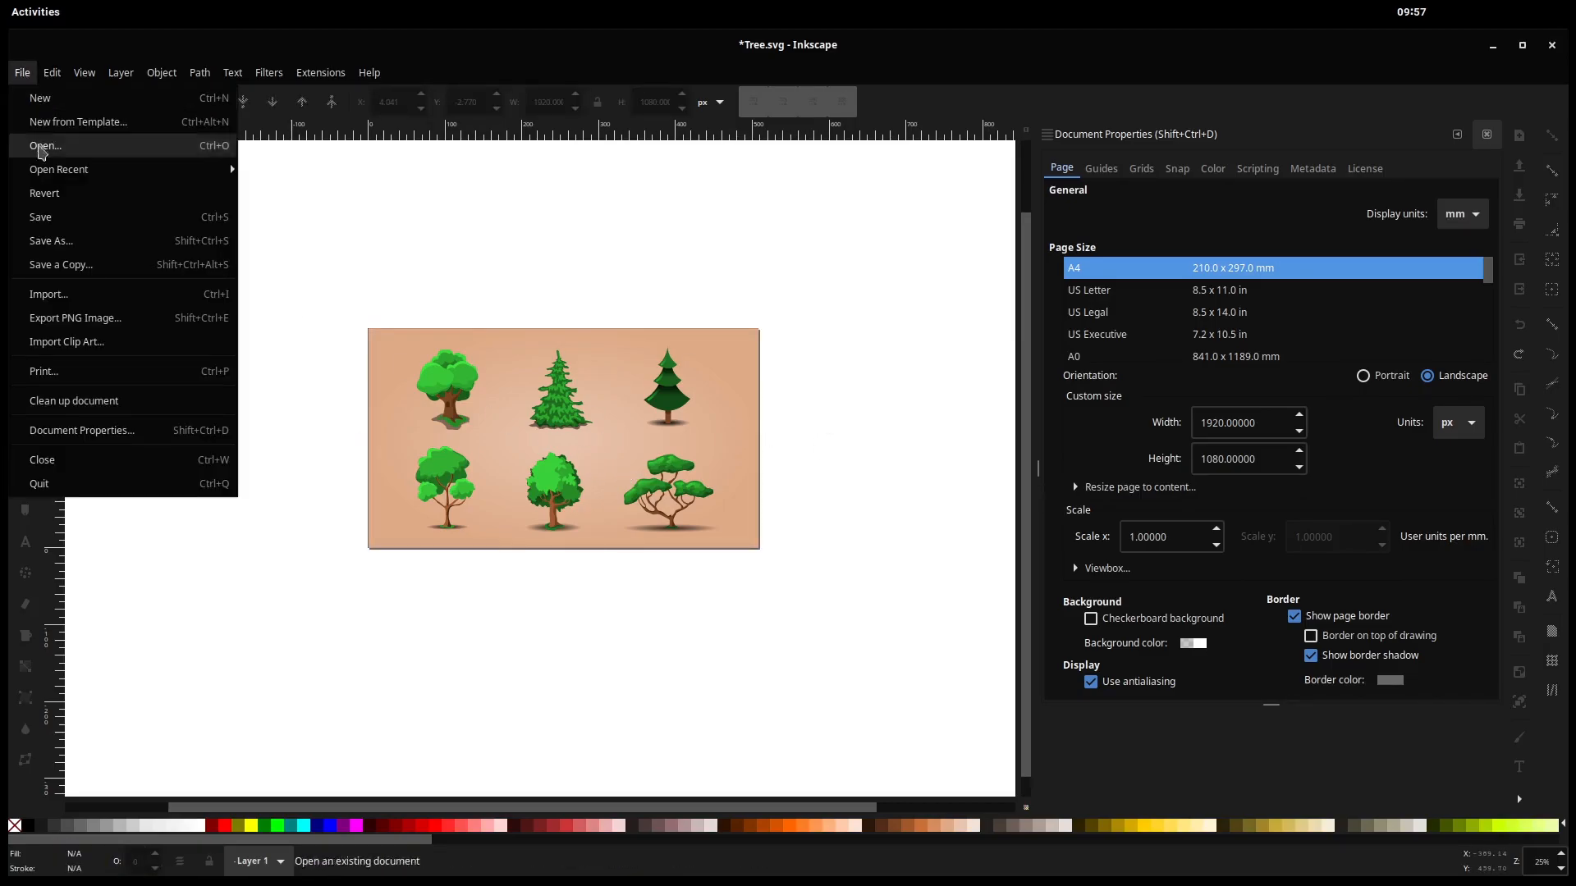
{"action": "left_click", "coordinate": [44, 146]}
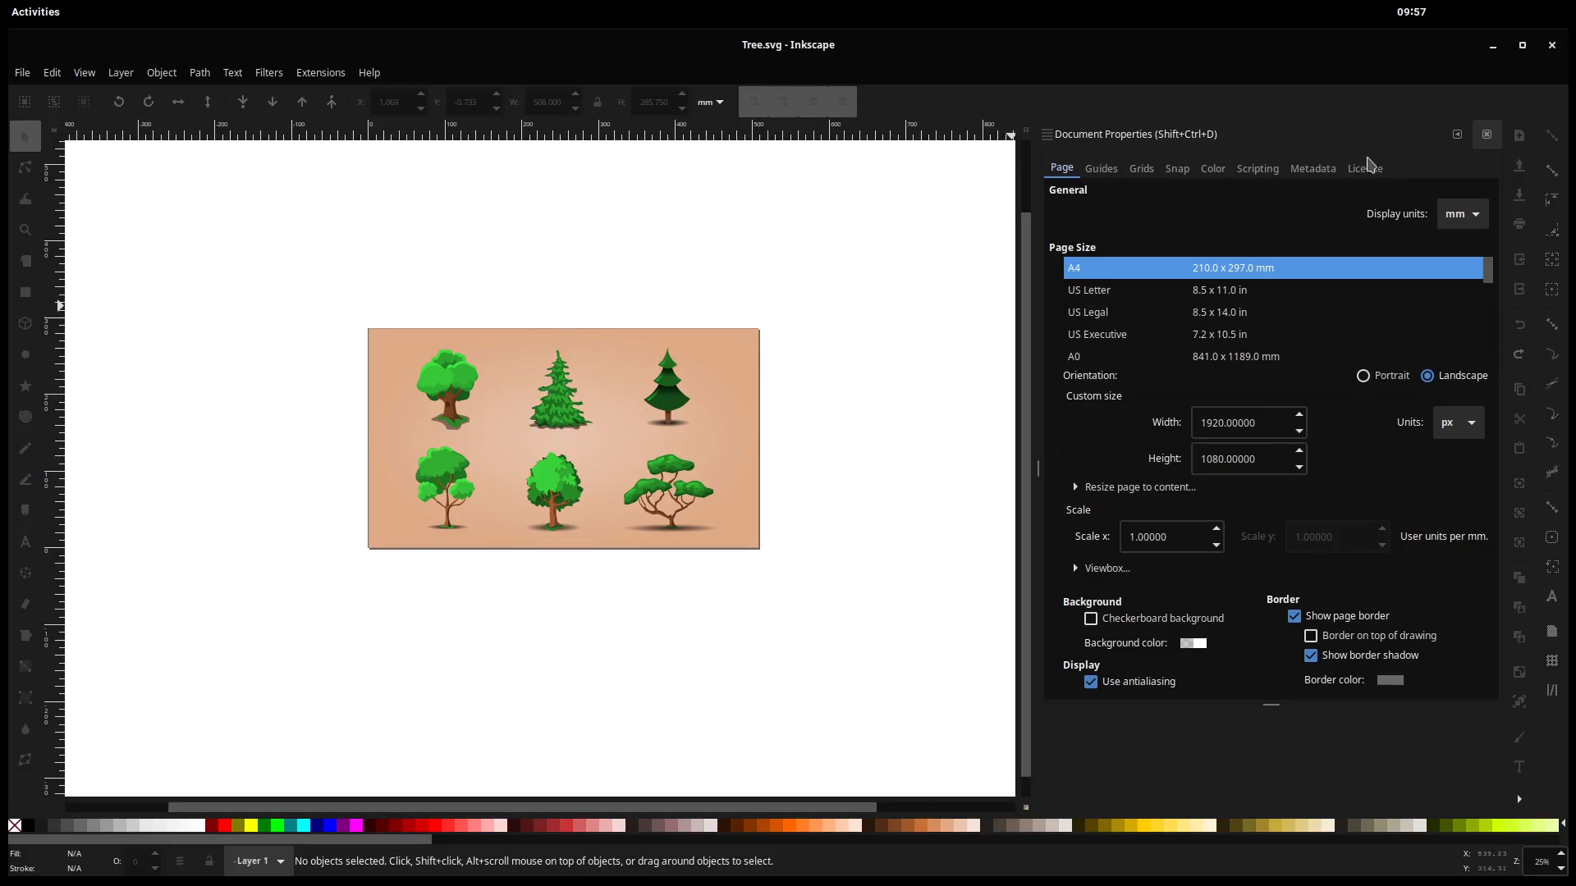
{"action": "left_click", "coordinate": [1364, 167]}
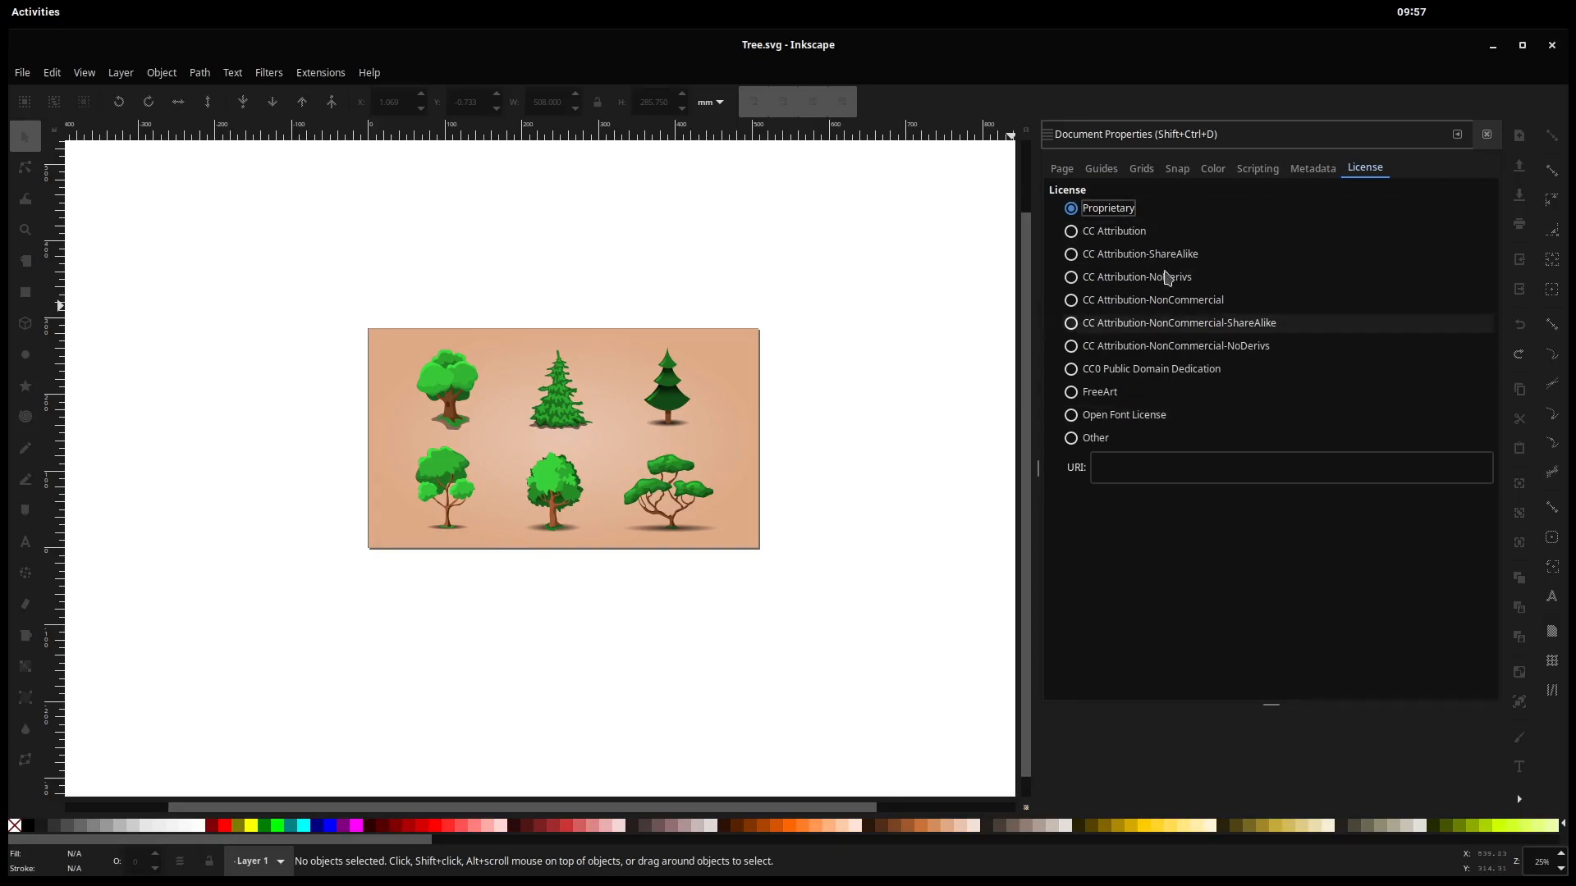
{"action": "mouse_move", "coordinate": [1113, 231]}
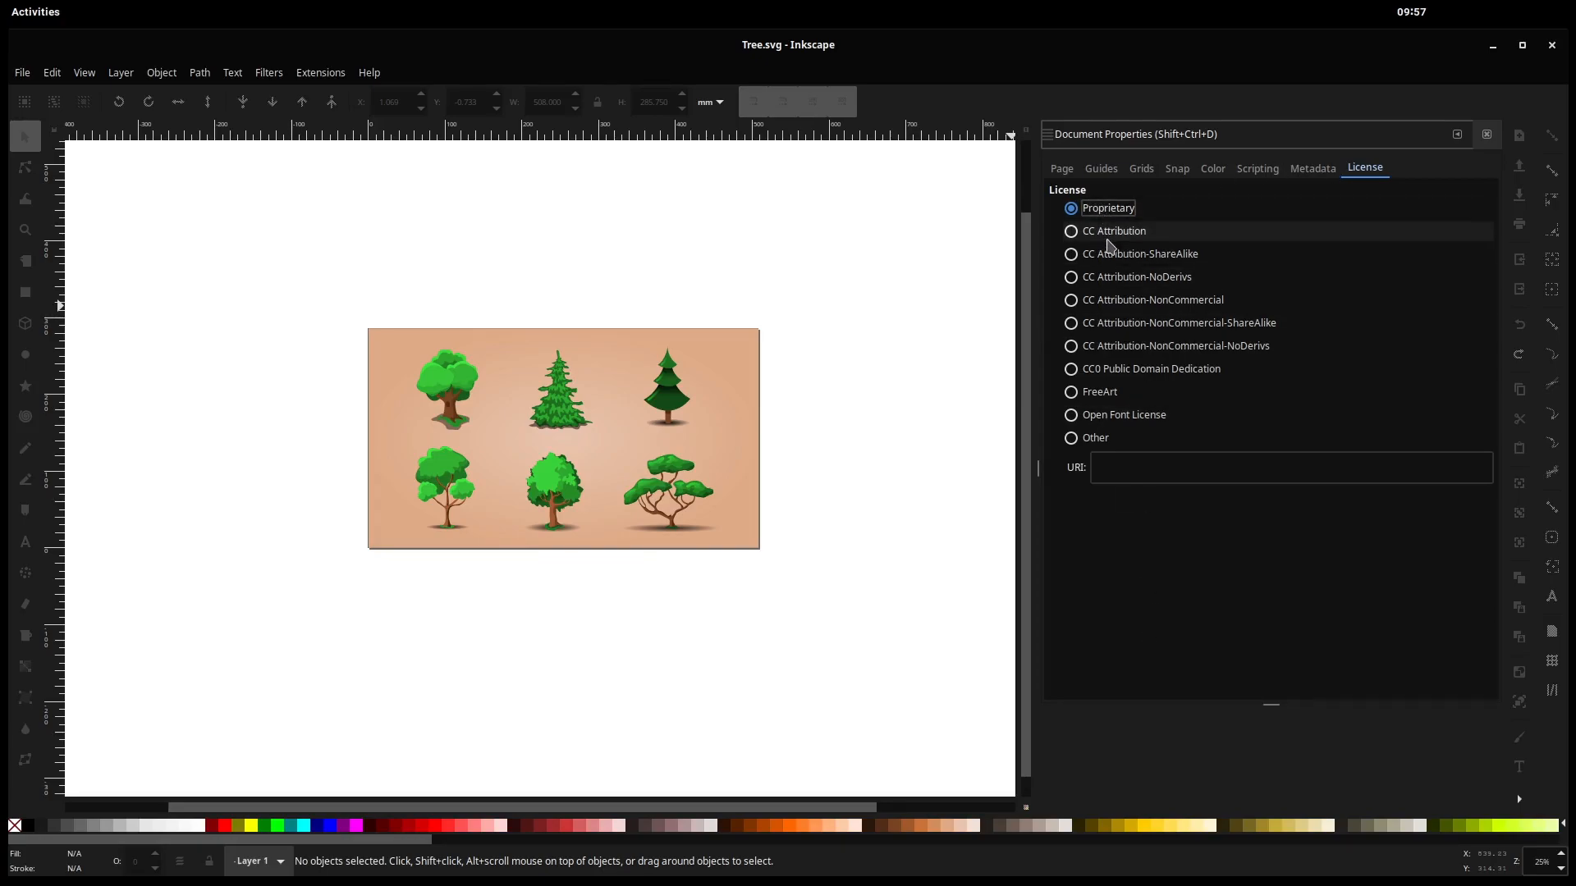
- After trying other licenses, choose CC0 Public Domain Dedication and return to the Page settings
{"action": "left_click", "coordinate": [1070, 276]}
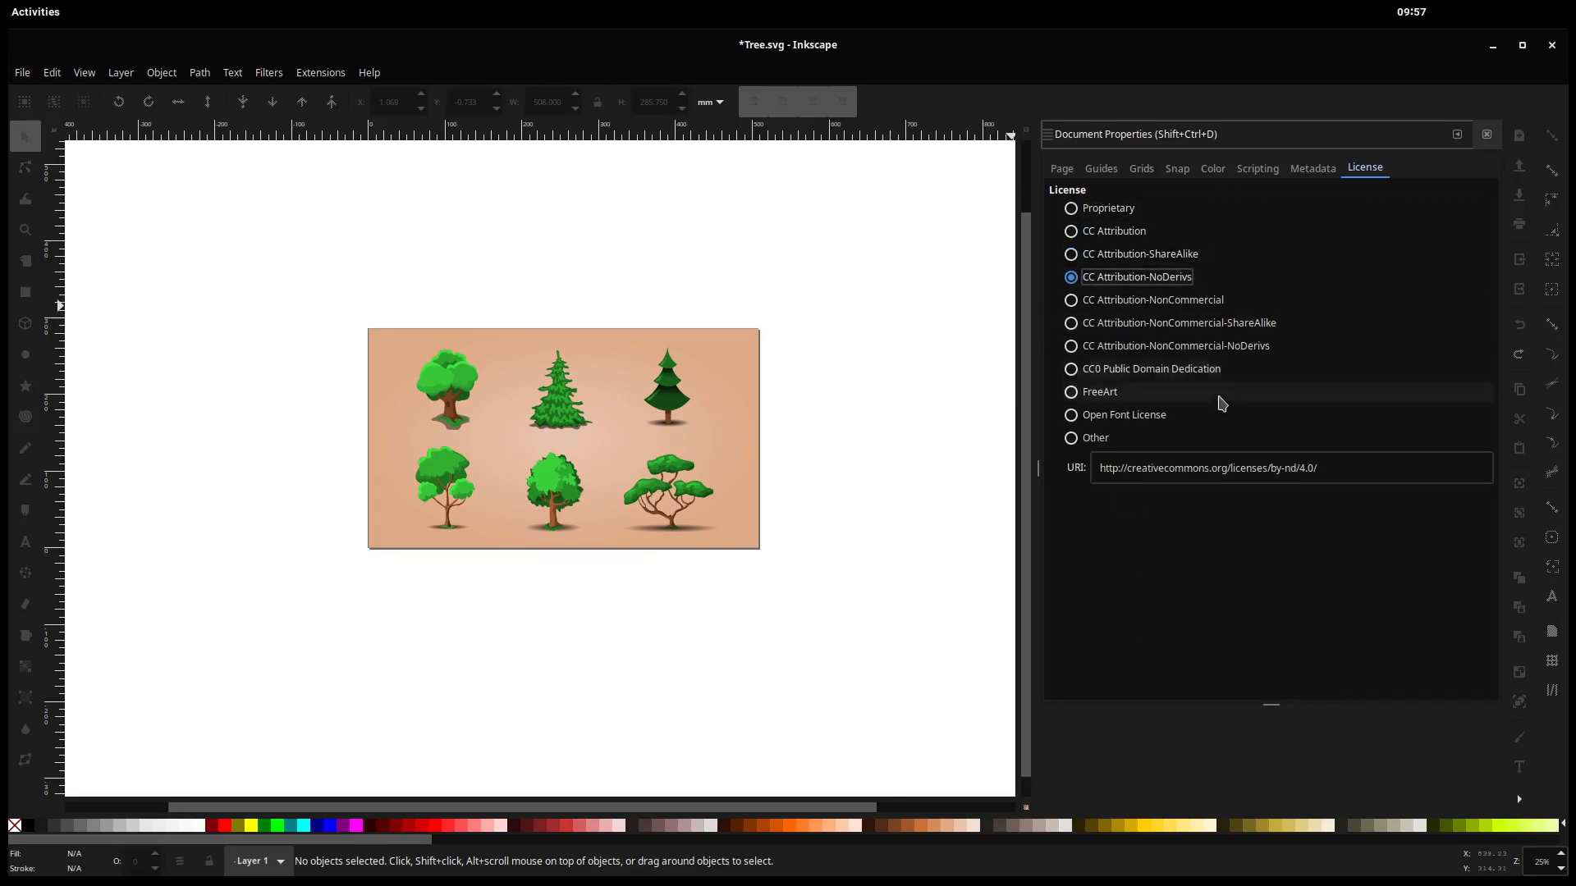
{"action": "left_click", "coordinate": [1070, 232]}
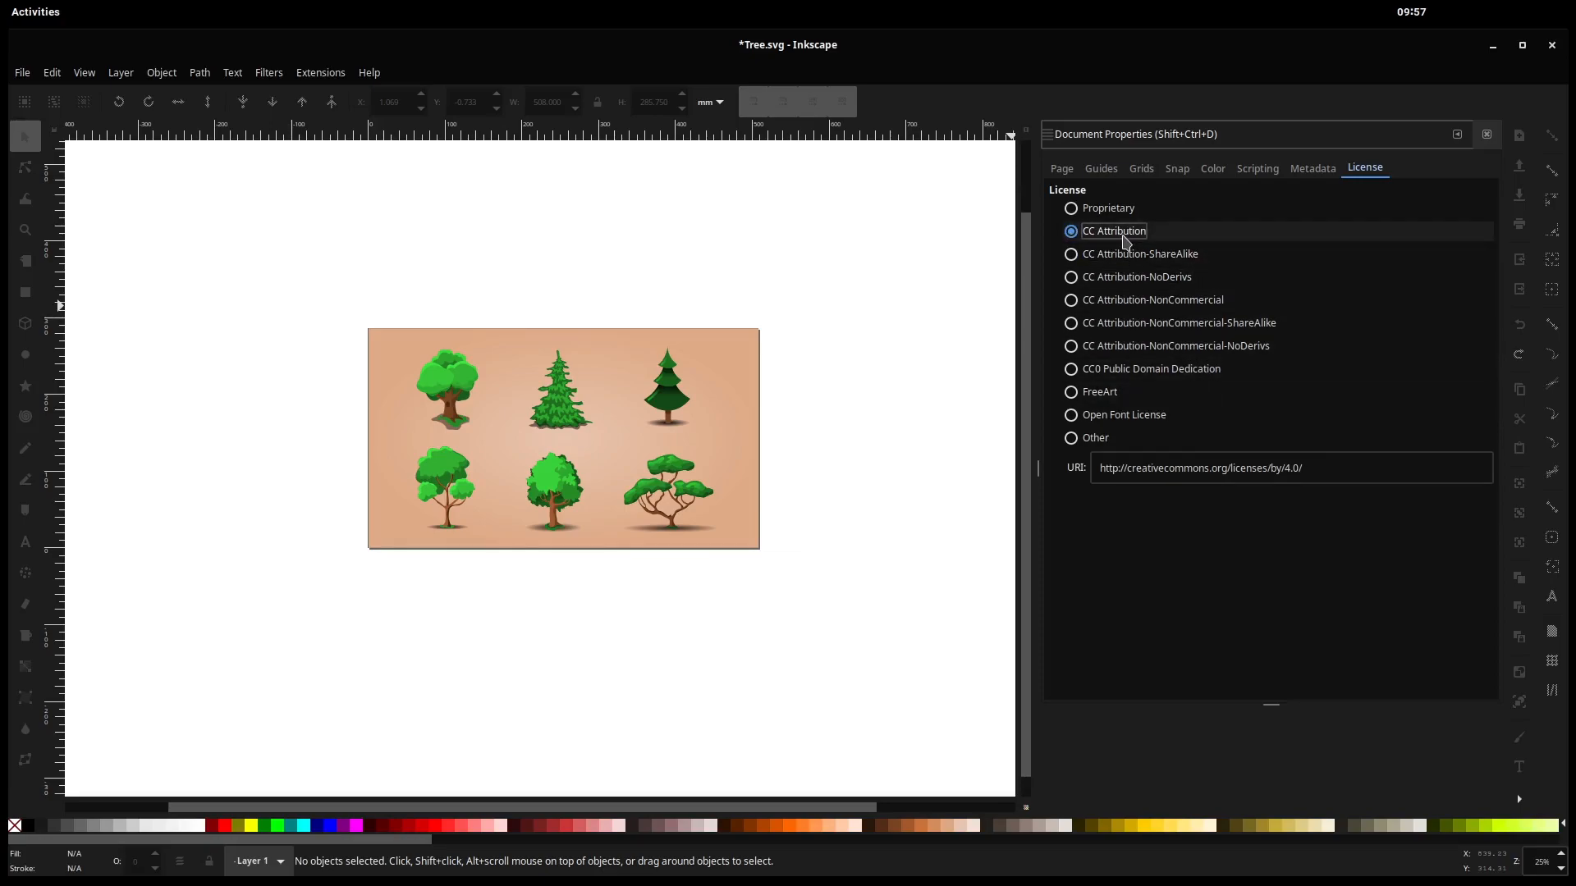
{"action": "left_click", "coordinate": [1070, 437]}
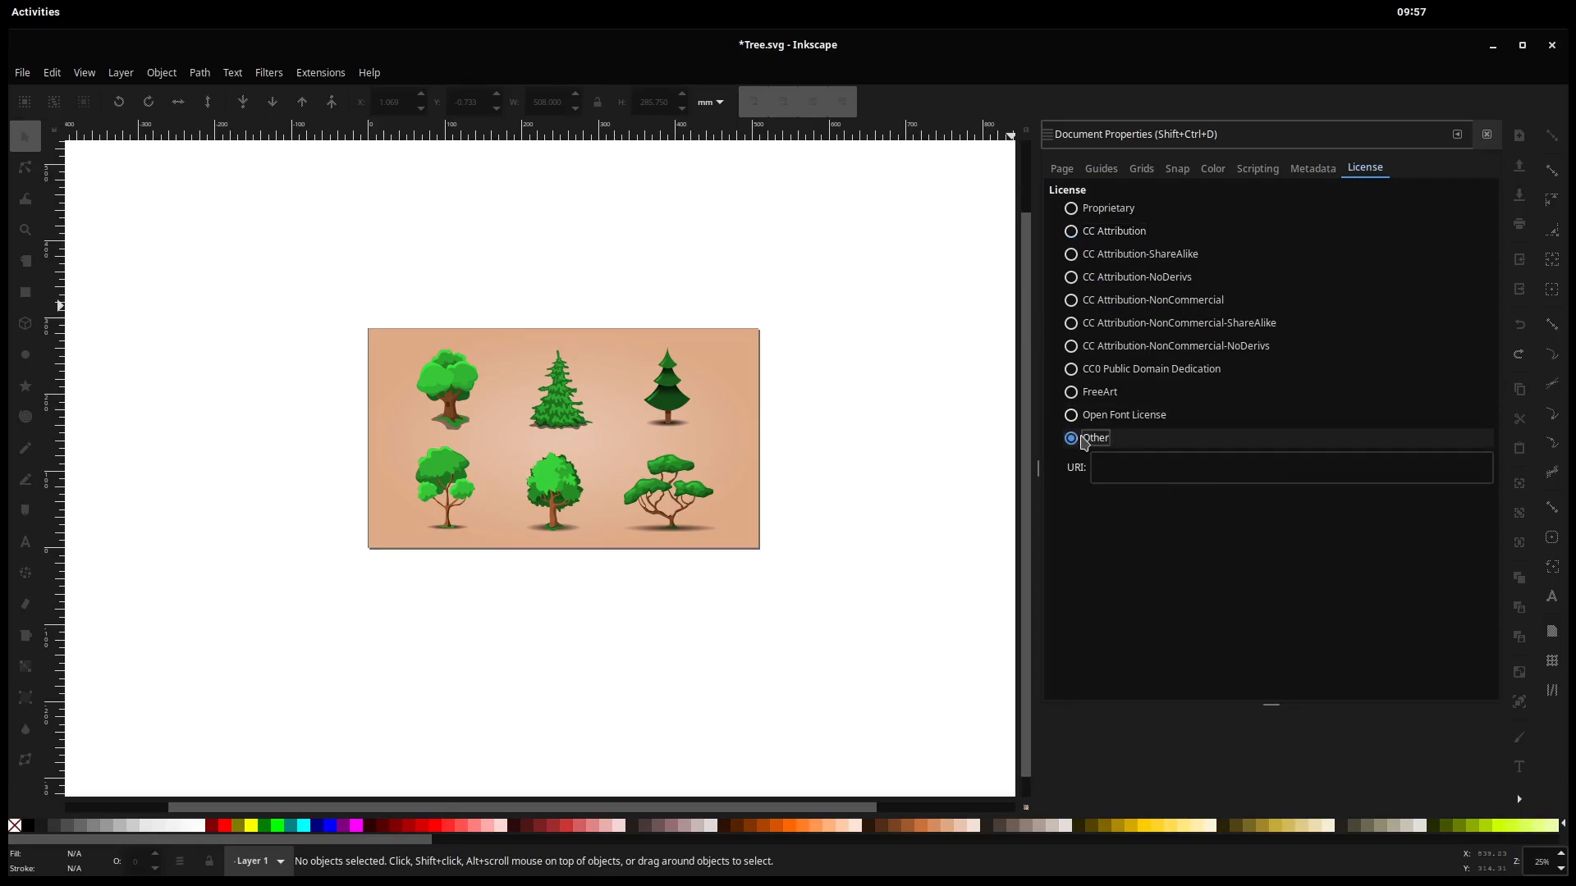
{"action": "left_click", "coordinate": [1070, 369]}
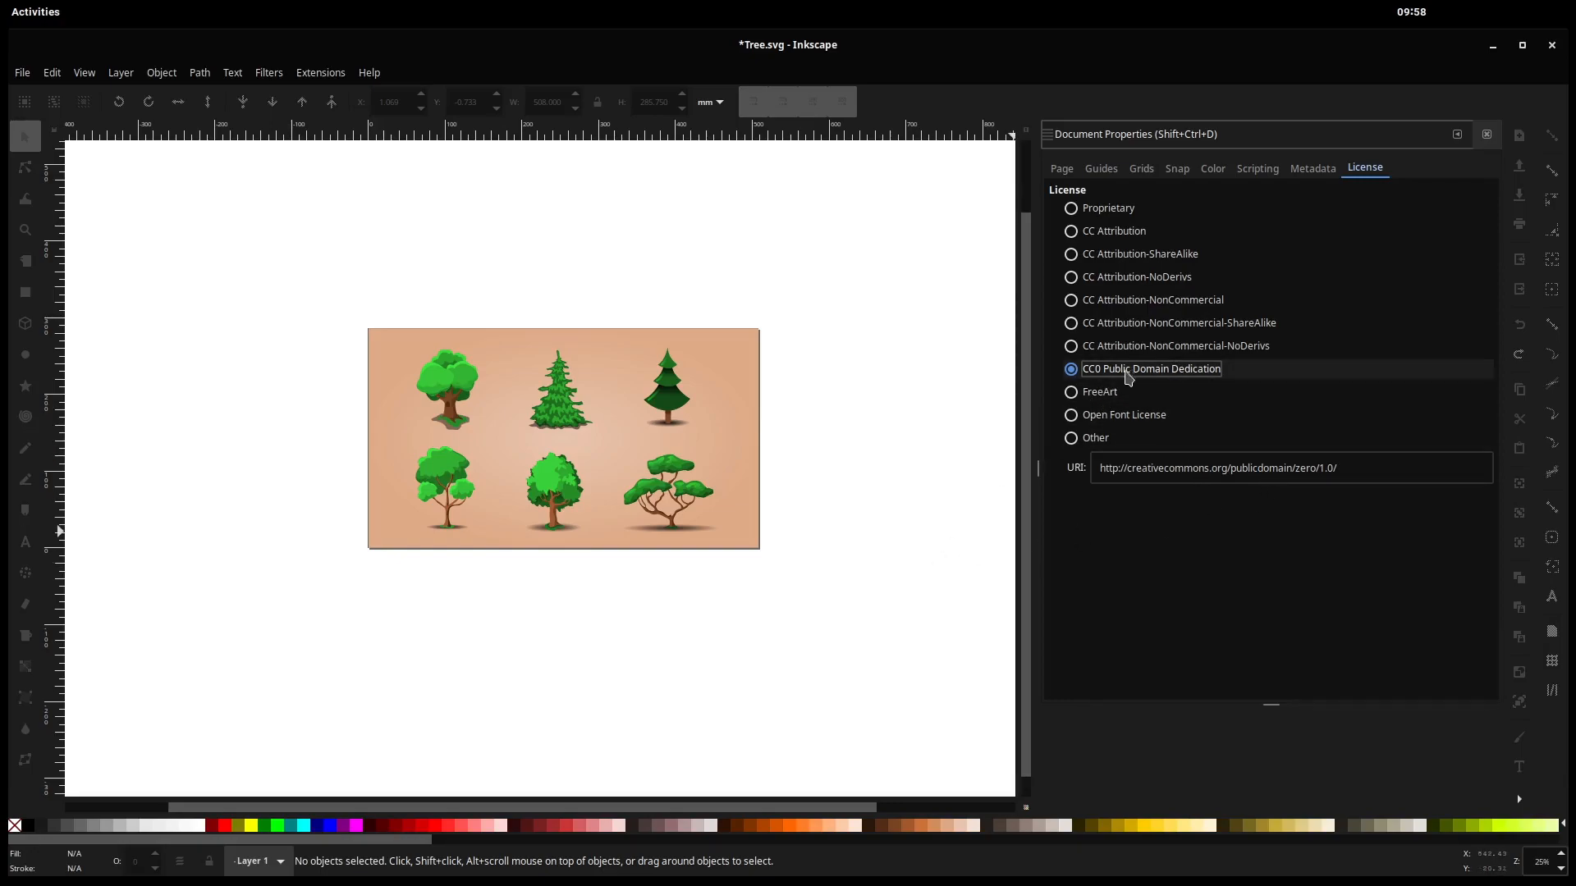
{"action": "mouse_move", "coordinate": [1121, 379]}
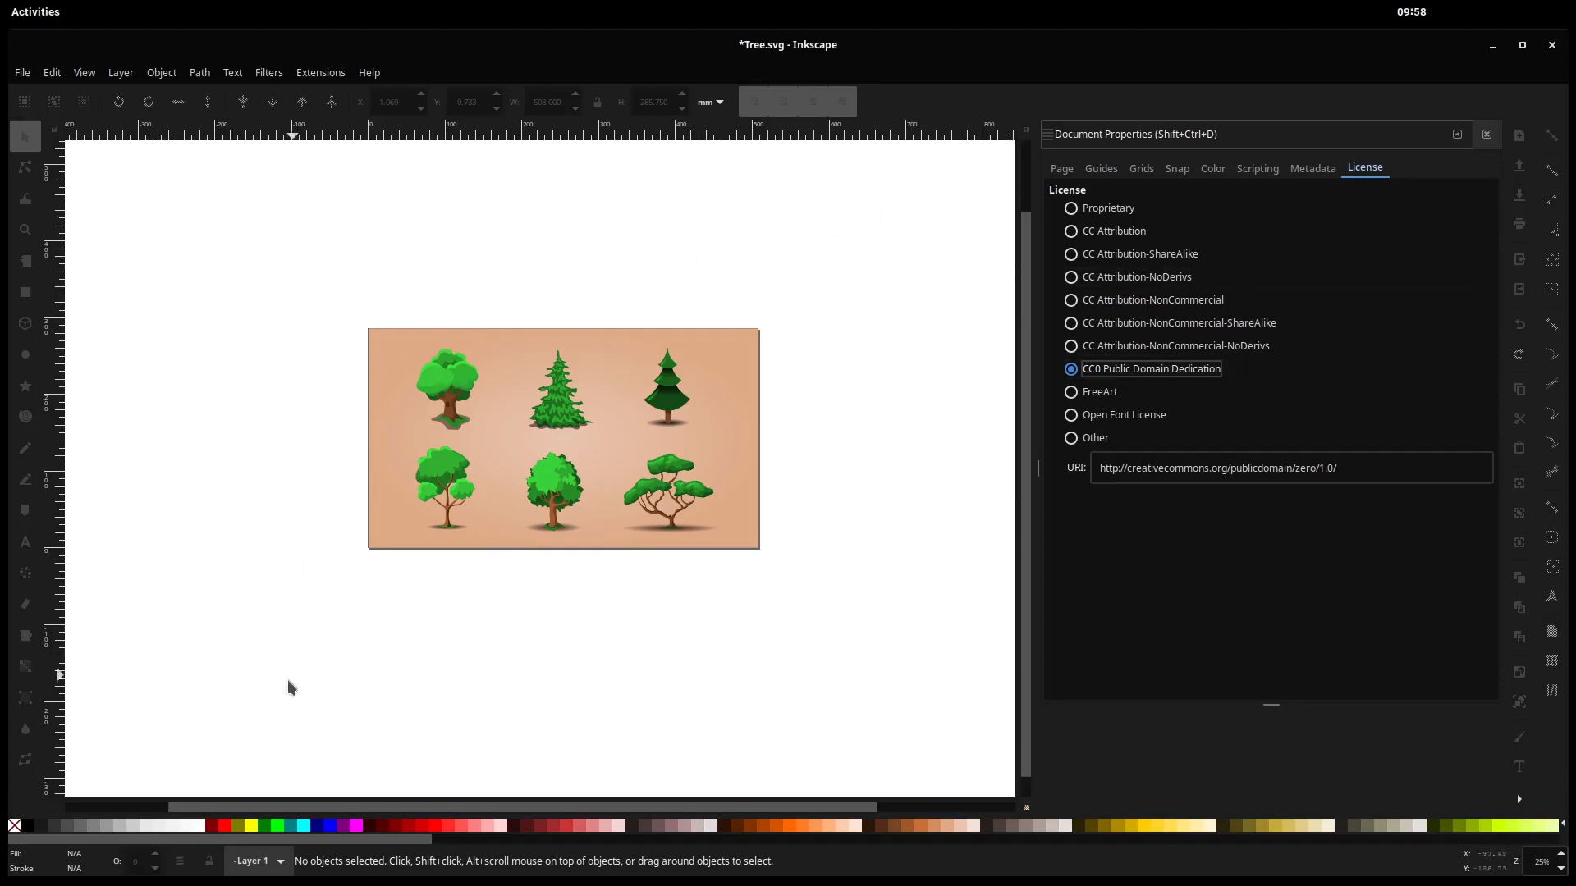
{"action": "left_click", "coordinate": [1211, 167]}
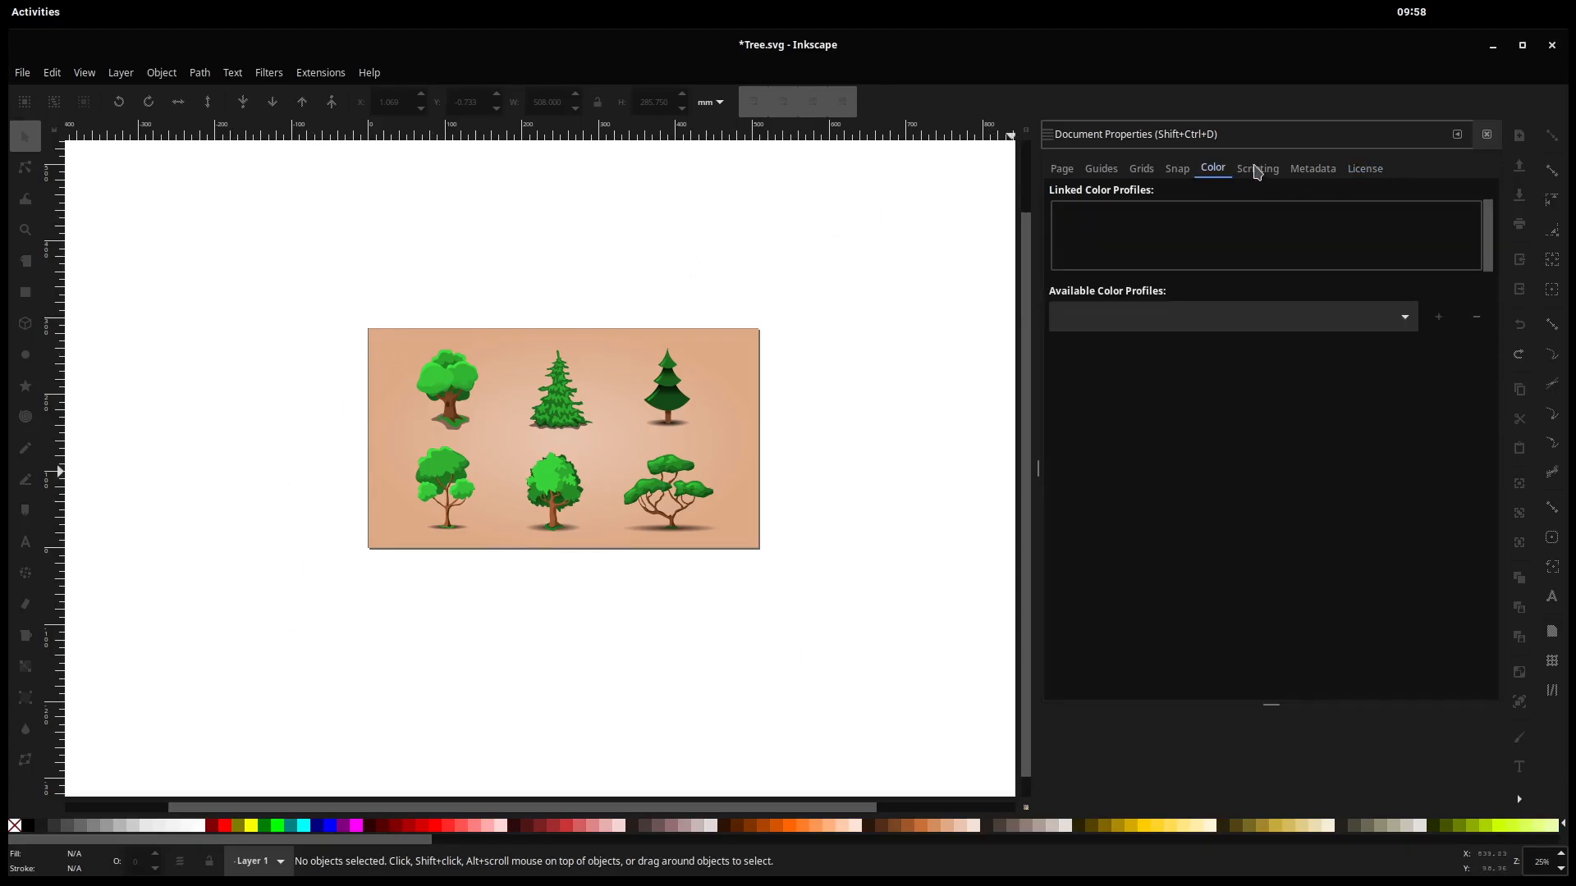
{"action": "left_click", "coordinate": [1060, 168]}
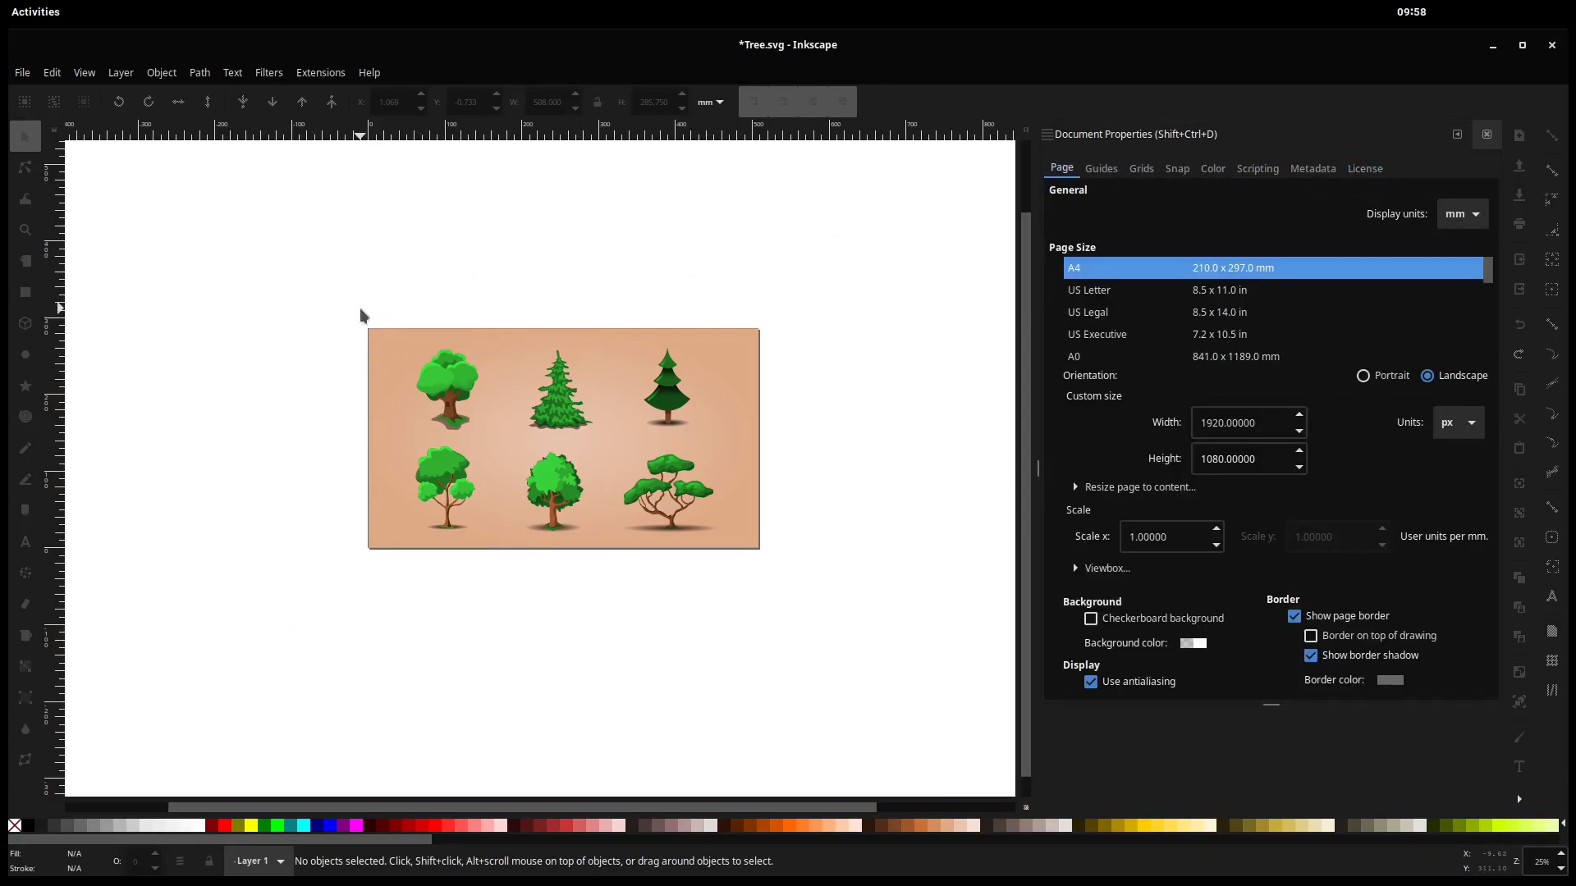